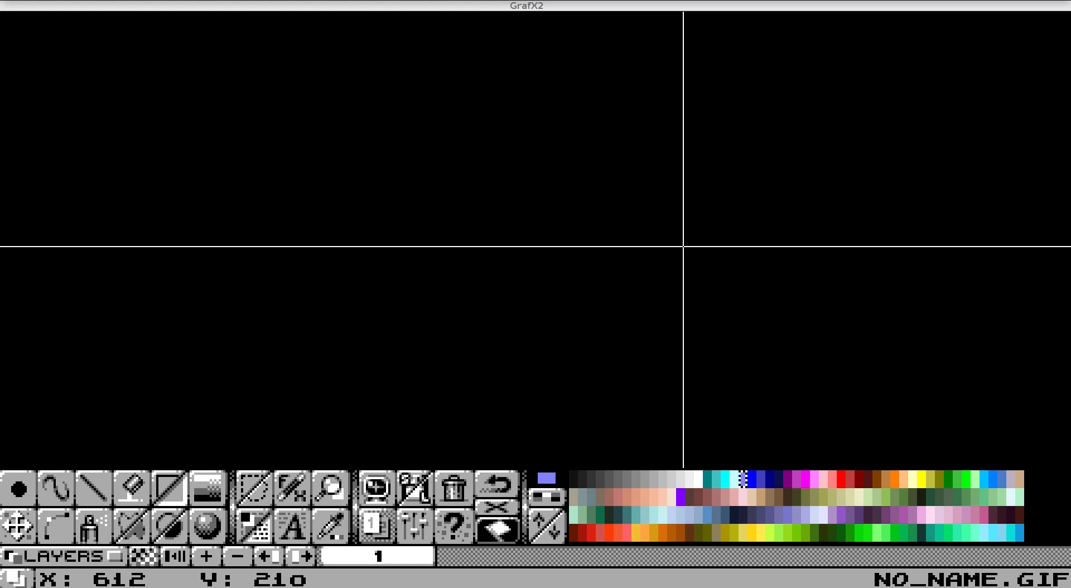
{"action": "mouse_move", "coordinate": [473, 273]}
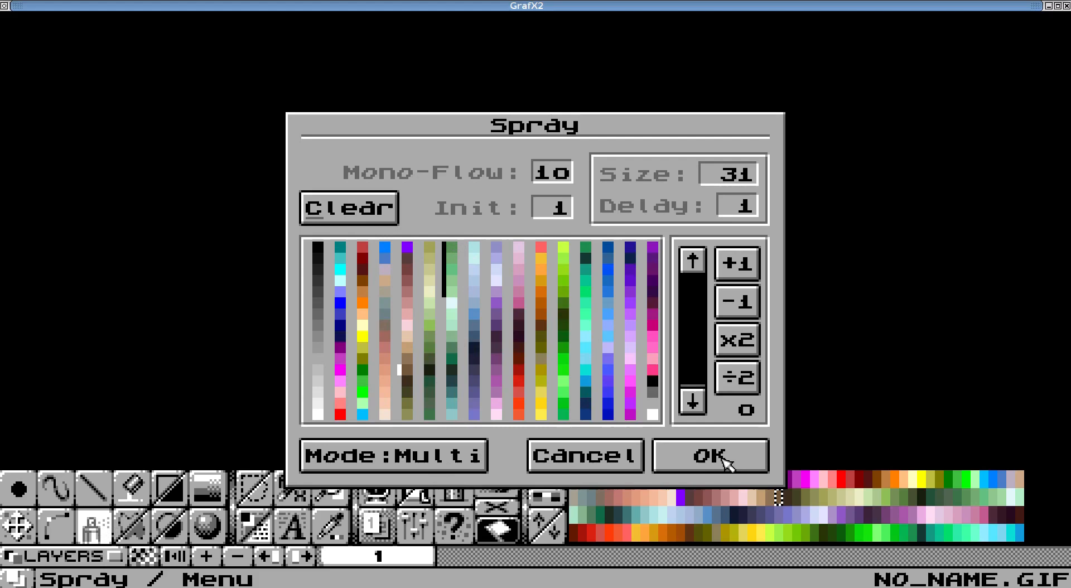
Add a palette colour to the spray's colour set and start entering a new spray size
{"action": "left_click", "coordinate": [709, 455]}
{"action": "type", "text": "4"}
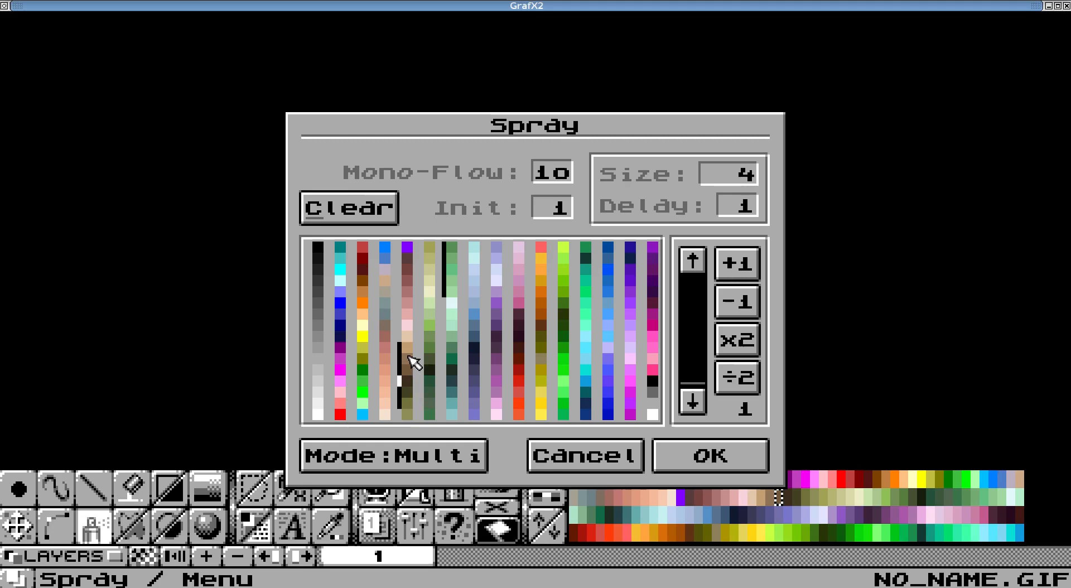
{"action": "left_click", "coordinate": [710, 455]}
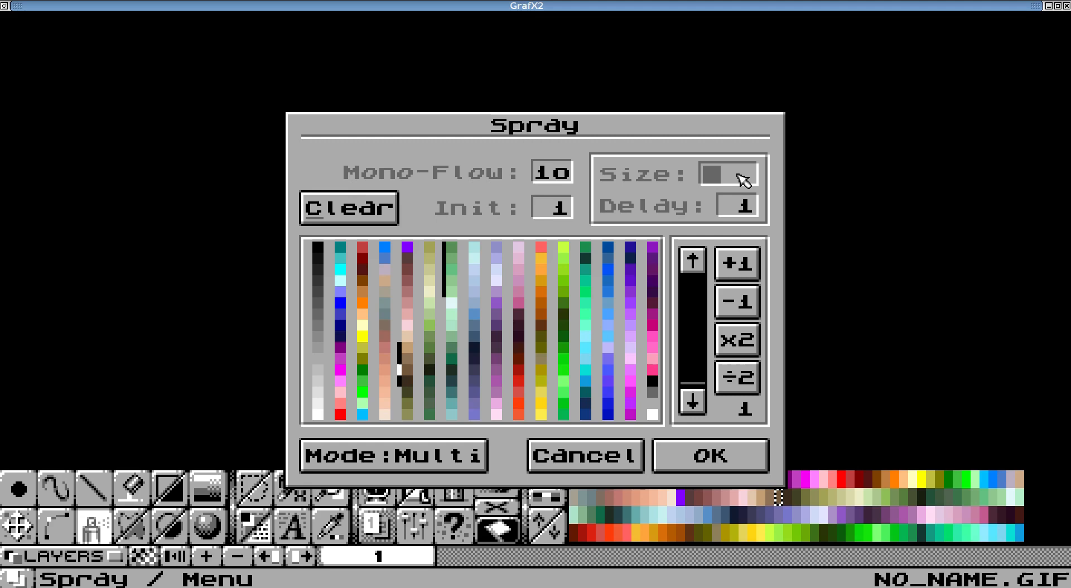
Set the spray size to 32 and add green shades for the leafy top of the ground block
{"action": "left_click", "coordinate": [709, 456]}
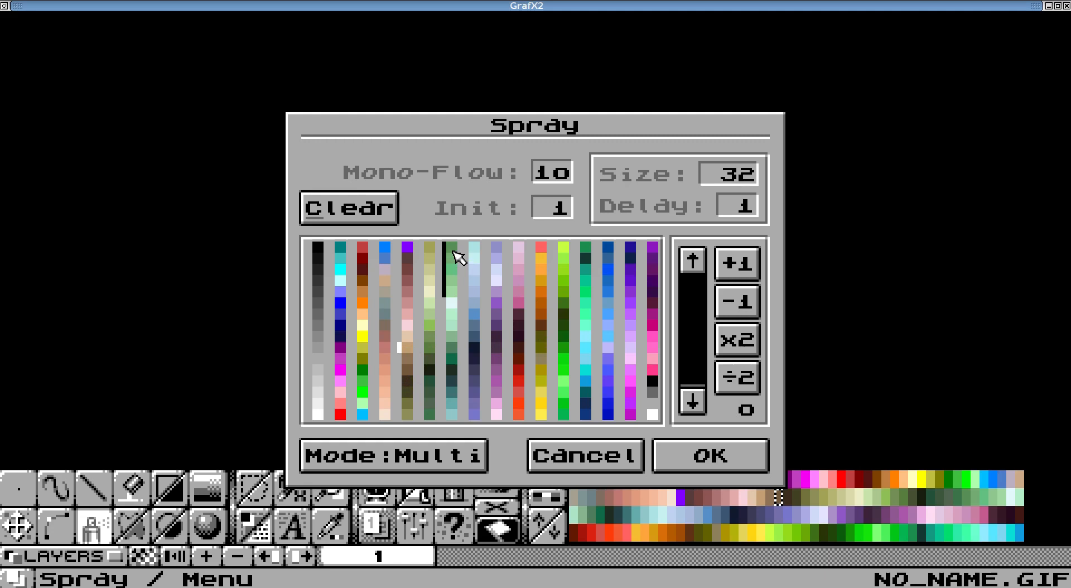
{"action": "left_click", "coordinate": [710, 455]}
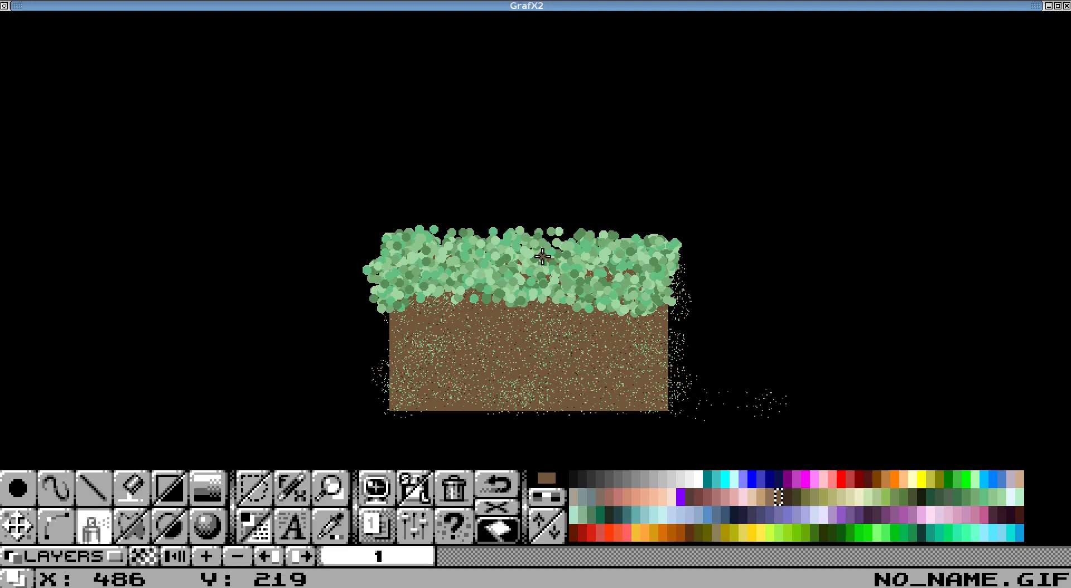
{"action": "mouse_move", "coordinate": [489, 316]}
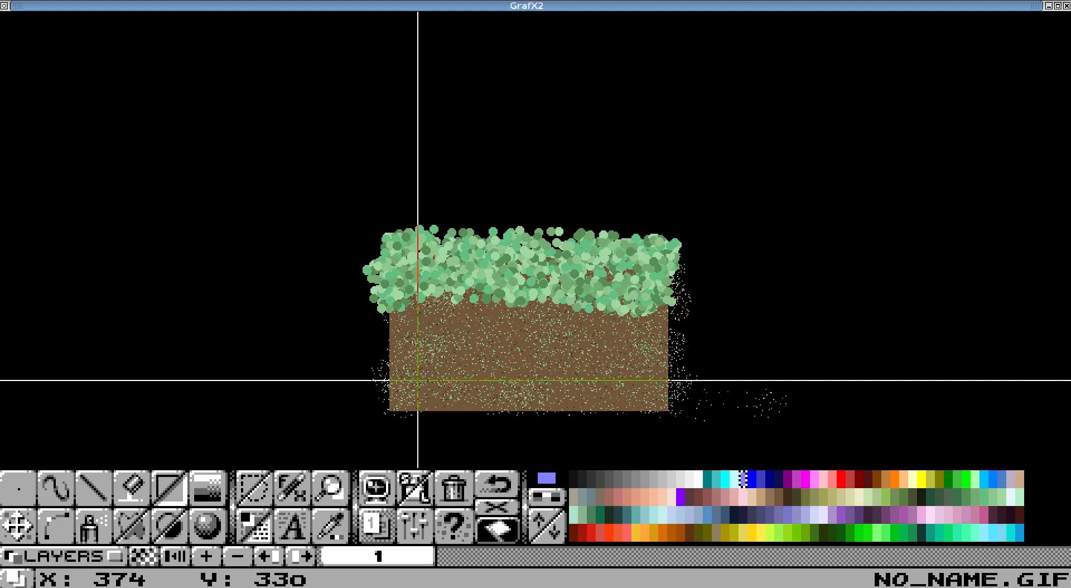
Bring up the Drawing modes (effects) panel over the painted ground
{"action": "left_click", "coordinate": [255, 489]}
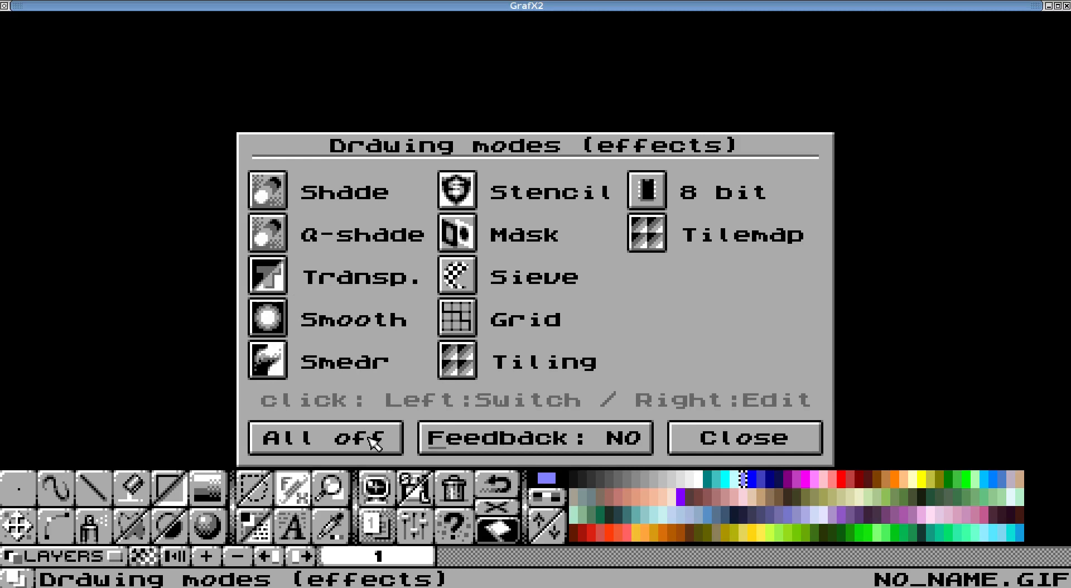
Turn all effects off, then give the sieve a 16×16 checkerboard pattern and confirm it
{"action": "left_click", "coordinate": [456, 276]}
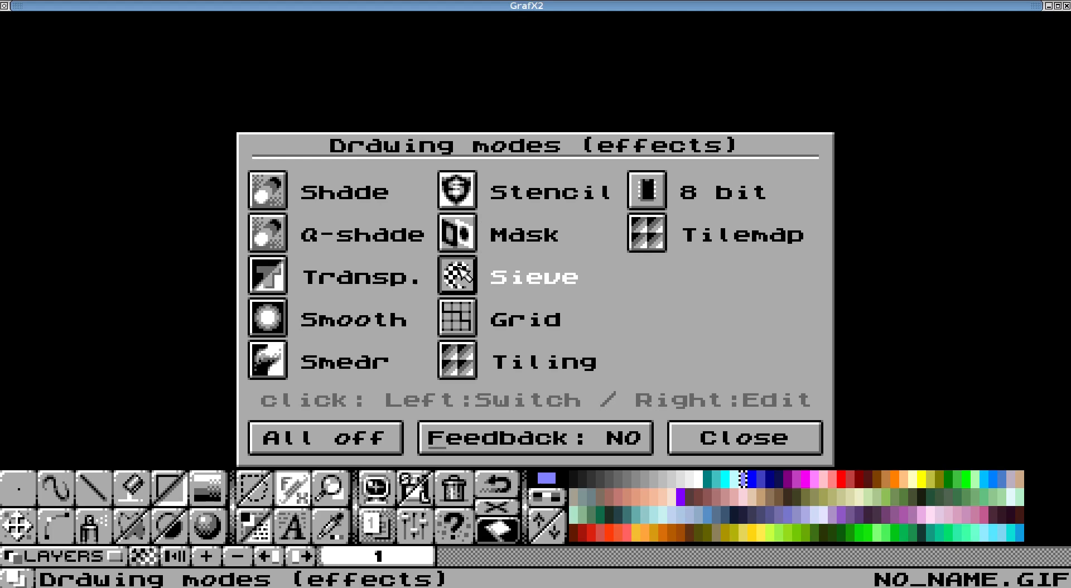
{"action": "right_click", "coordinate": [457, 276]}
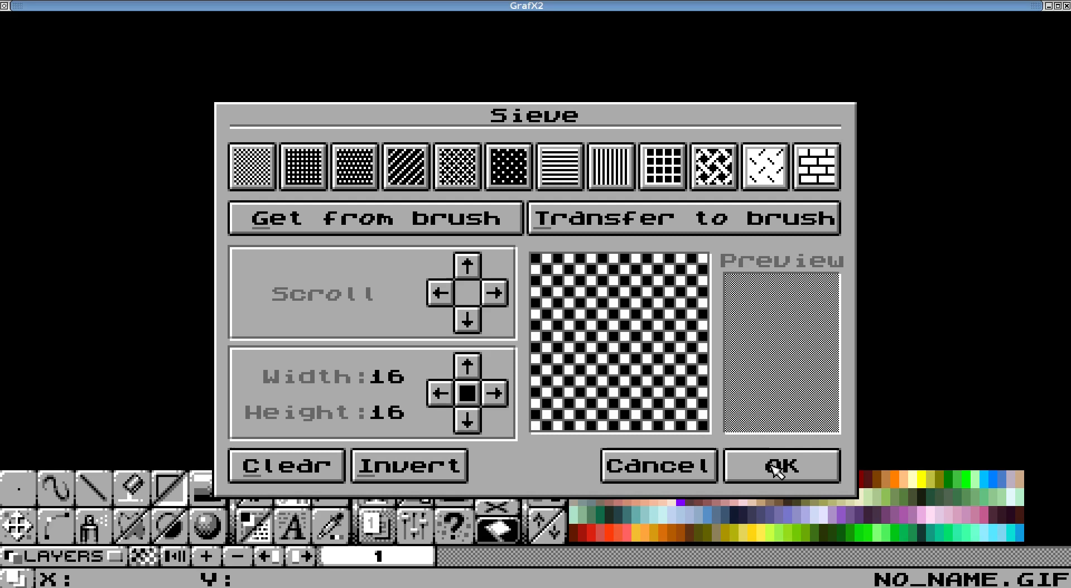
{"action": "left_click", "coordinate": [780, 465]}
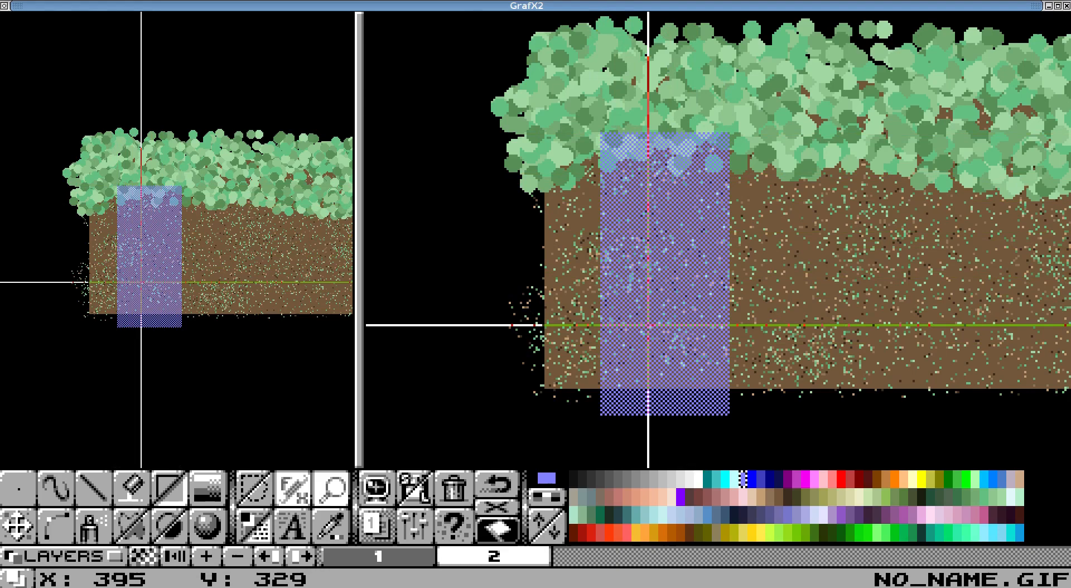
Hide the sieved blue rectangle's layer 2 and make layer 1 the working layer
{"action": "left_click", "coordinate": [490, 556]}
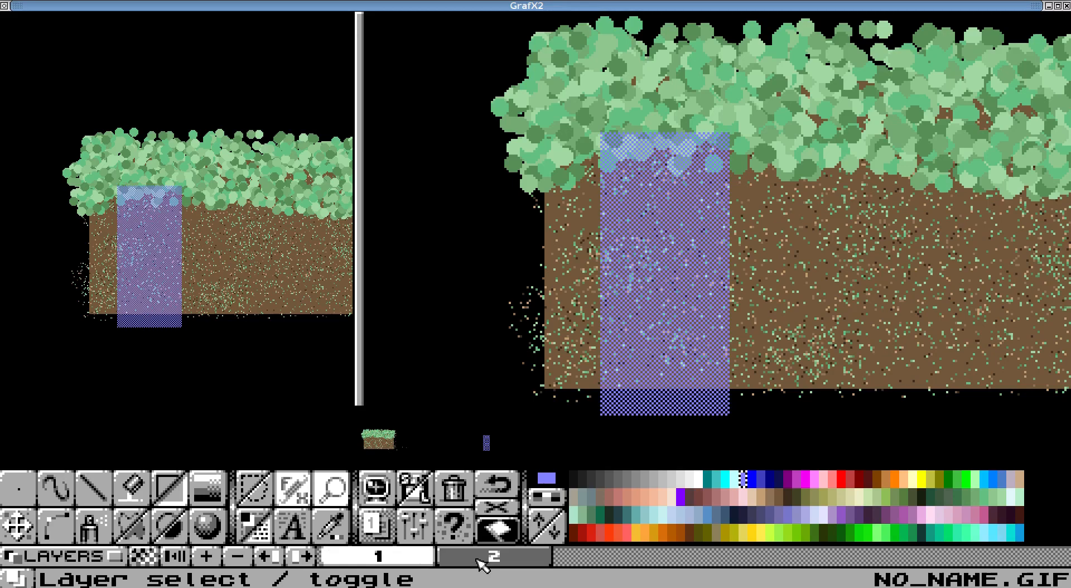
{"action": "left_click", "coordinate": [494, 555]}
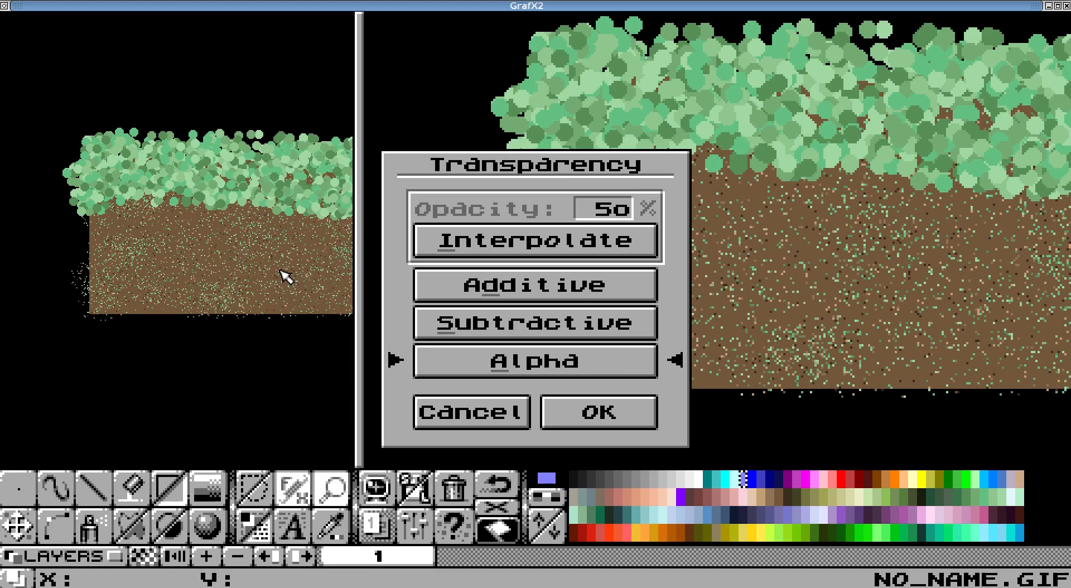
{"action": "mouse_move", "coordinate": [572, 319]}
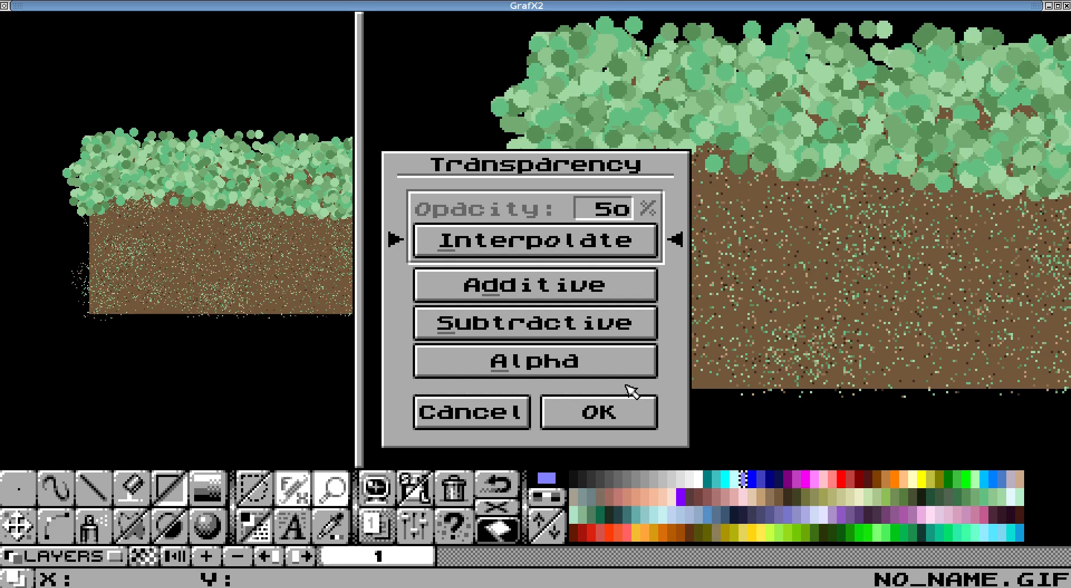
Confirm Interpolate transparency at 50% opacity
{"action": "left_click", "coordinate": [598, 413]}
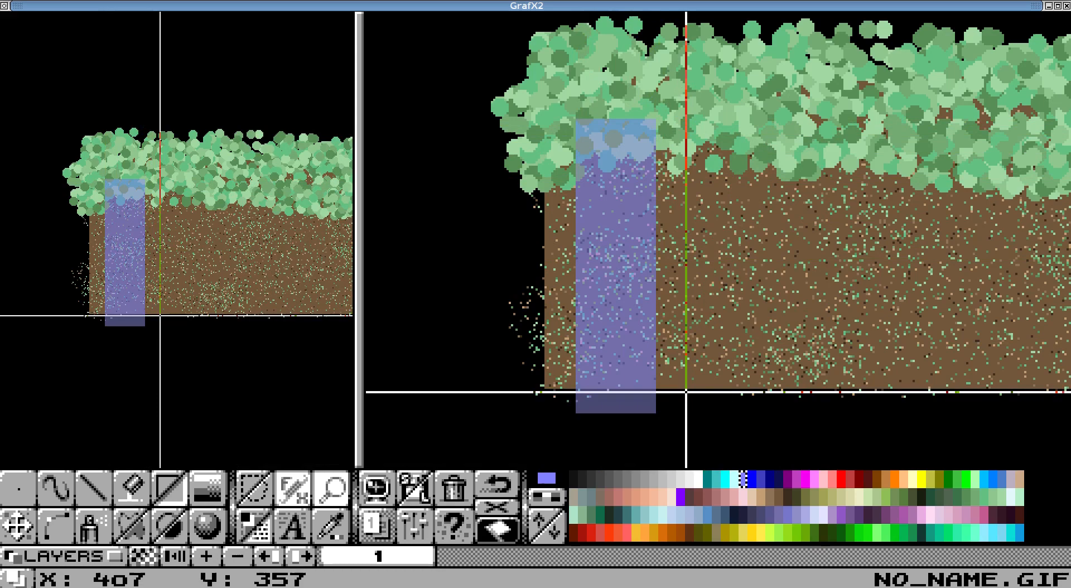
{"action": "mouse_move", "coordinate": [595, 184]}
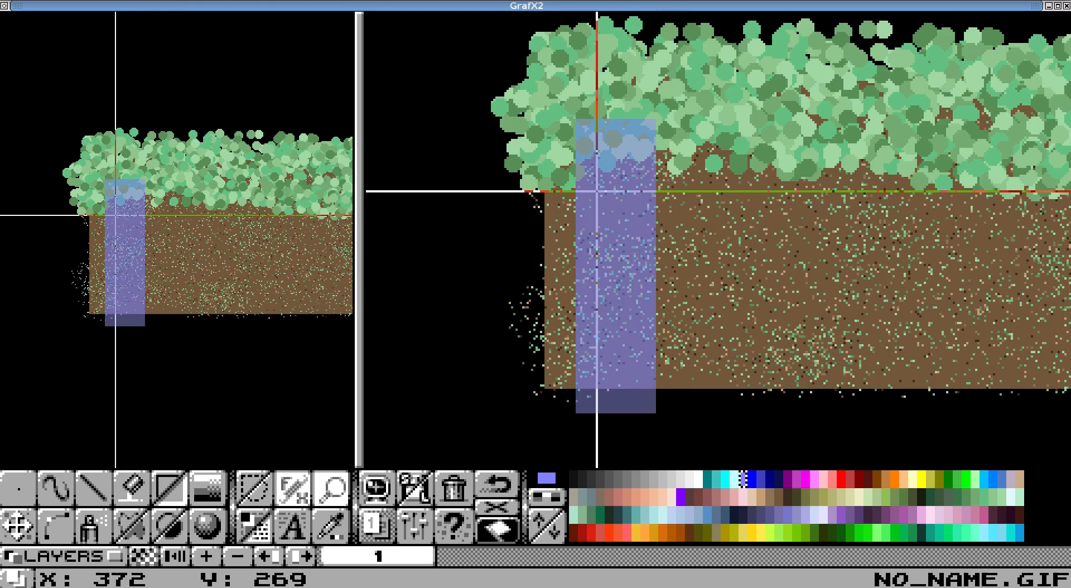
{"action": "mouse_move", "coordinate": [618, 380]}
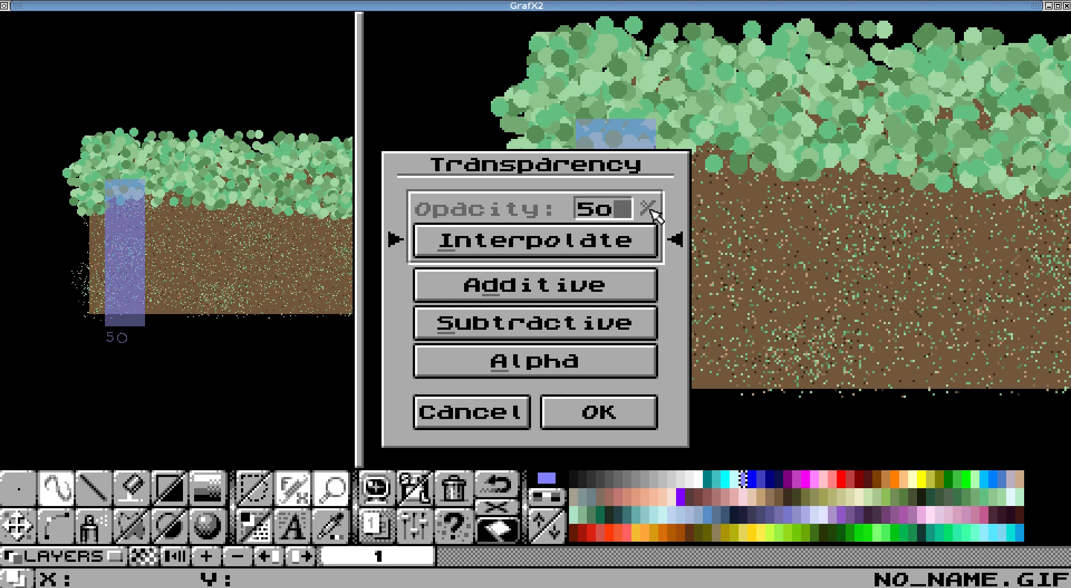
Raise the opacity to 75 for the second blue rectangle, then pick a new drawing colour
{"action": "left_click", "coordinate": [597, 412]}
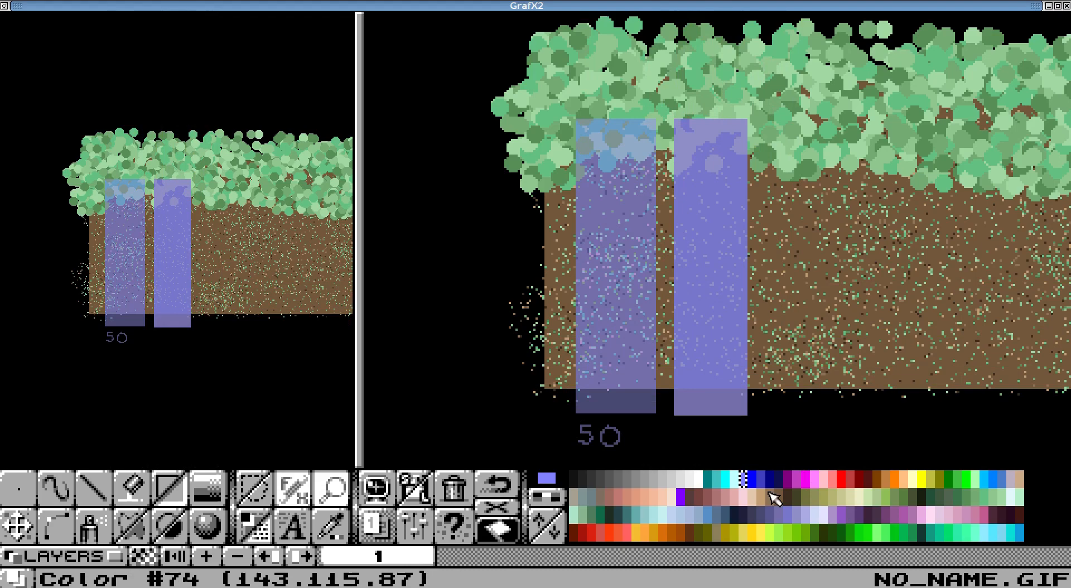
{"action": "mouse_move", "coordinate": [616, 387]}
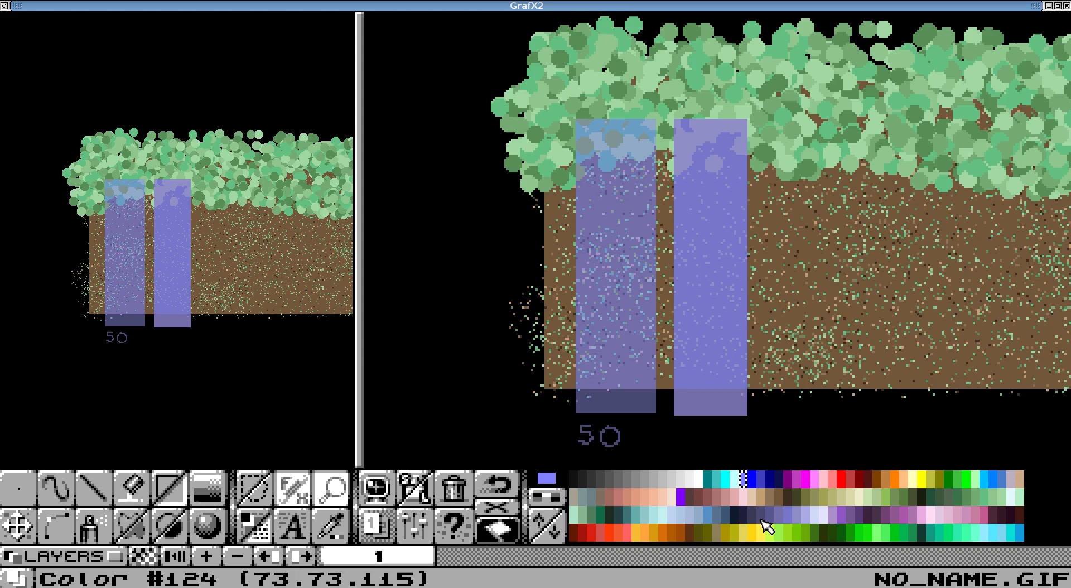
{"action": "left_click", "coordinate": [685, 498]}
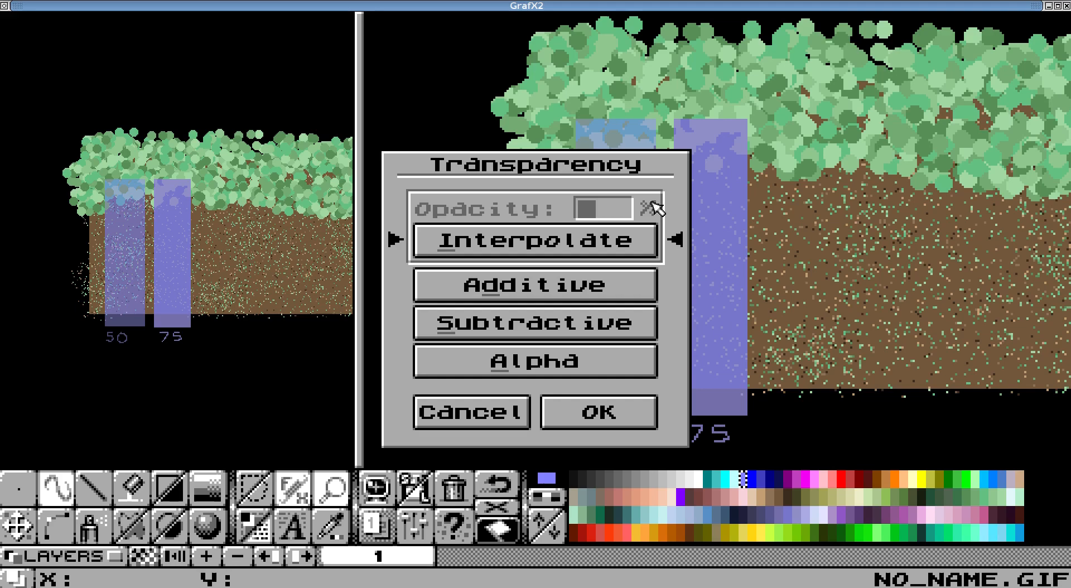
Choose a different transparency mode for the third rectangle
{"action": "left_click", "coordinate": [598, 413]}
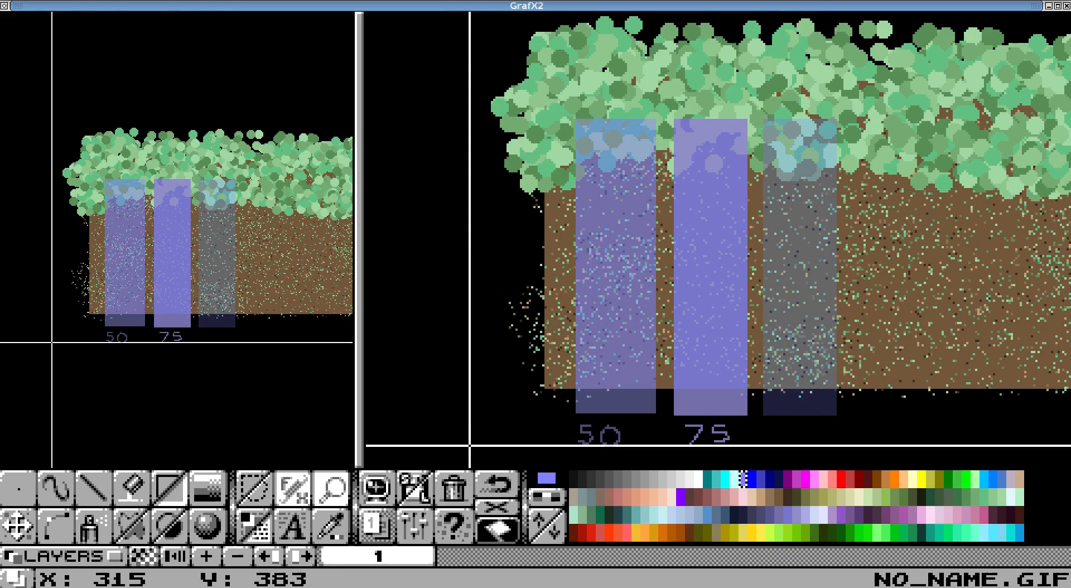
Draw the third, paler translucent rectangle right of the 75 bar, extending below the ground
{"action": "left_click", "coordinate": [293, 525]}
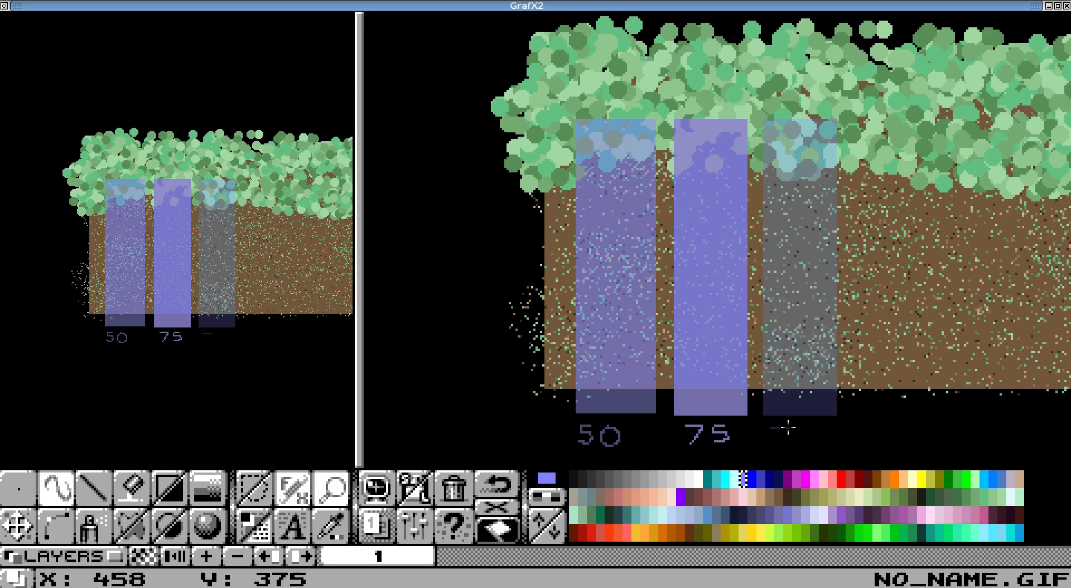
{"action": "mouse_move", "coordinate": [778, 429]}
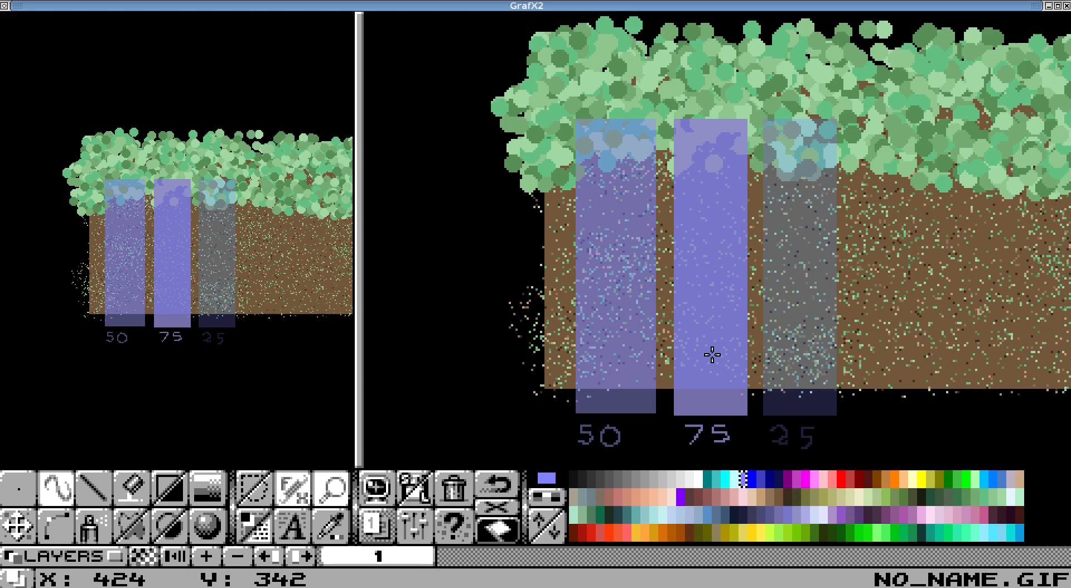
{"action": "mouse_move", "coordinate": [640, 394]}
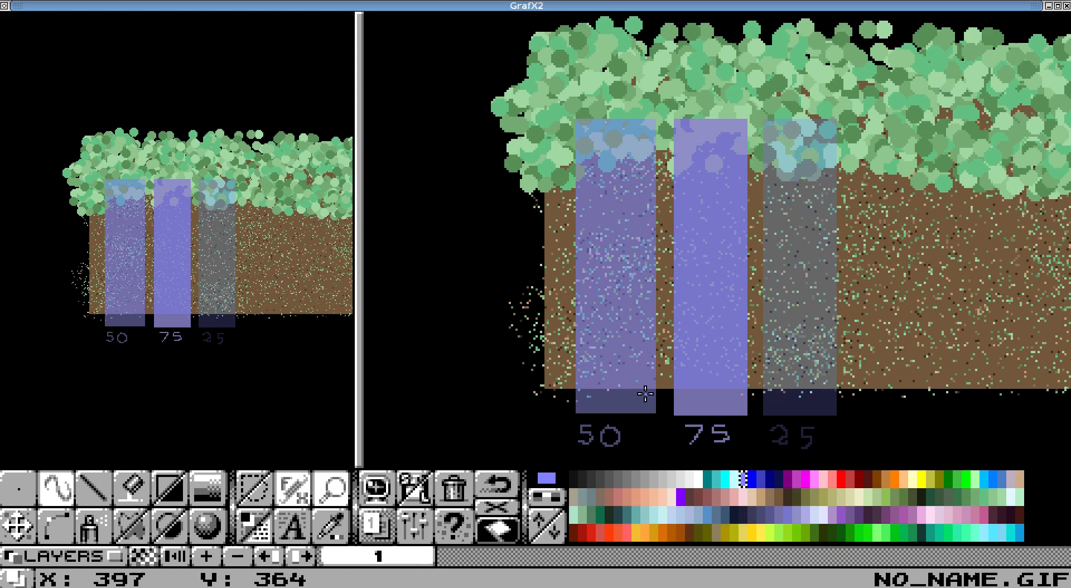
{"action": "mouse_move", "coordinate": [604, 244]}
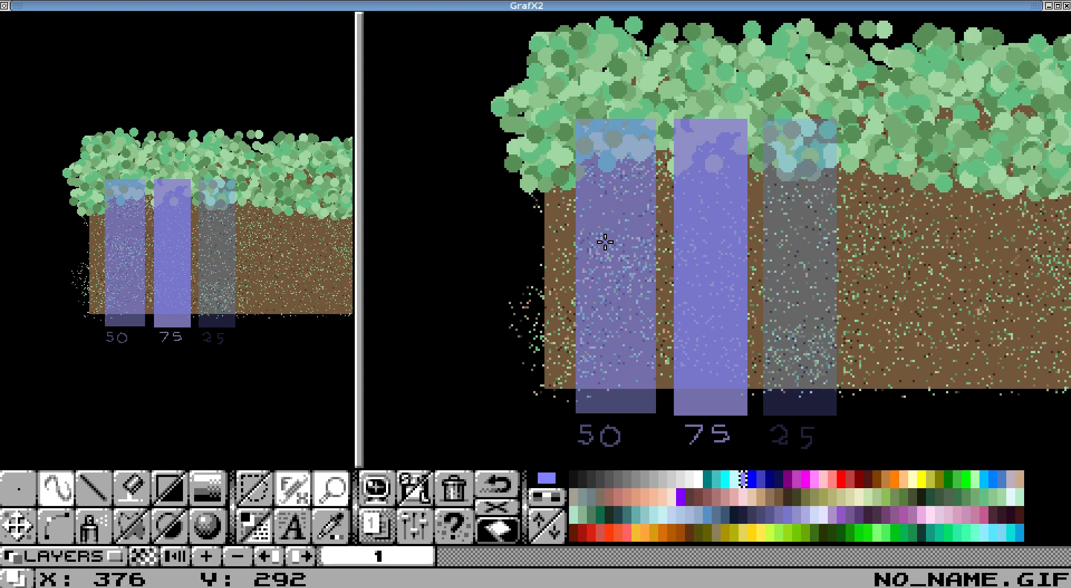
{"action": "mouse_move", "coordinate": [594, 389]}
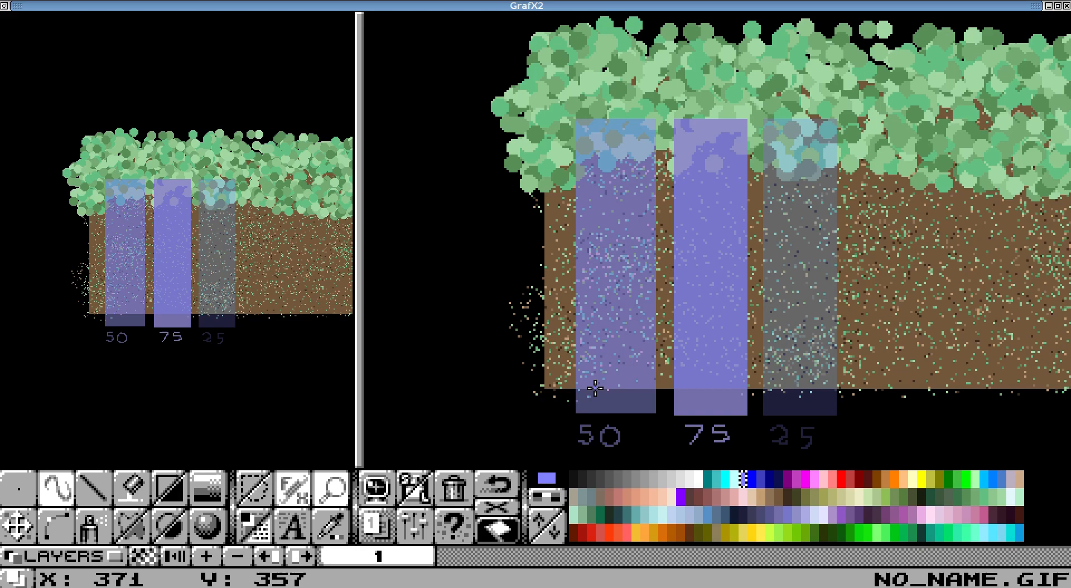
{"action": "mouse_move", "coordinate": [638, 365]}
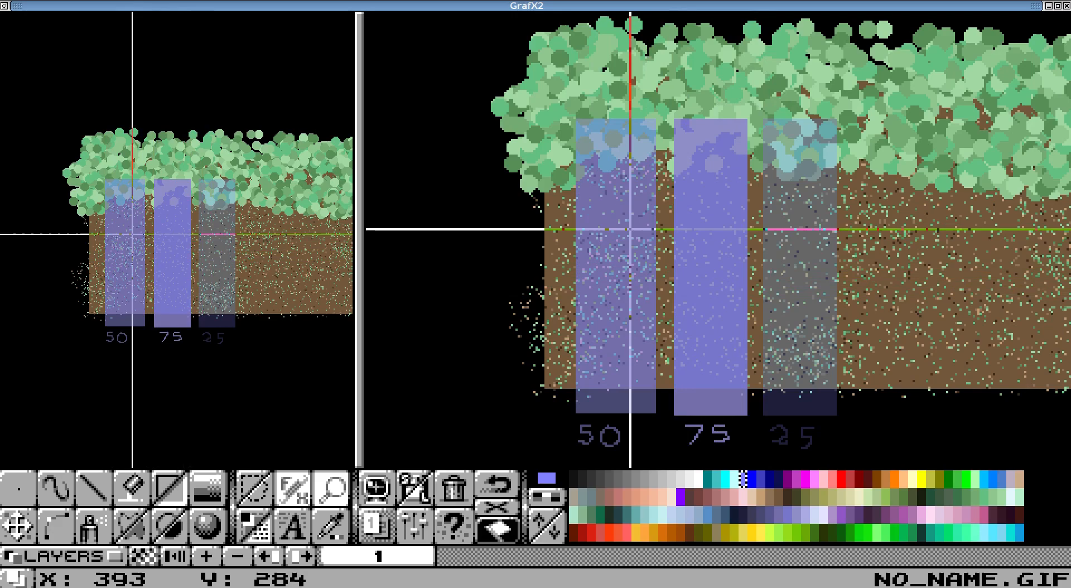
{"action": "mouse_move", "coordinate": [602, 399]}
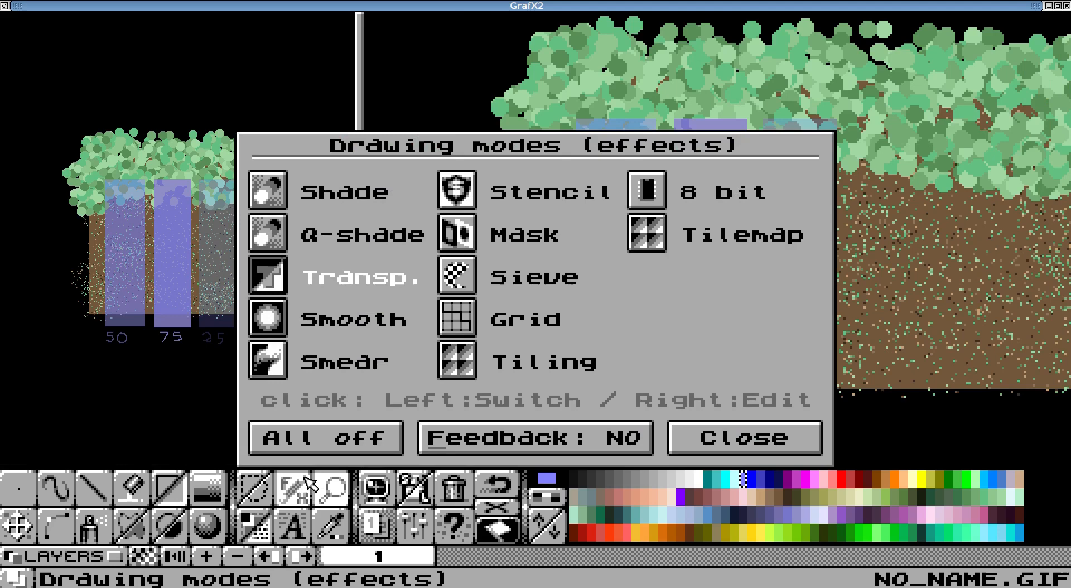
Reopen the Transparency settings from the effects window to choose Additive mode
{"action": "right_click", "coordinate": [267, 277]}
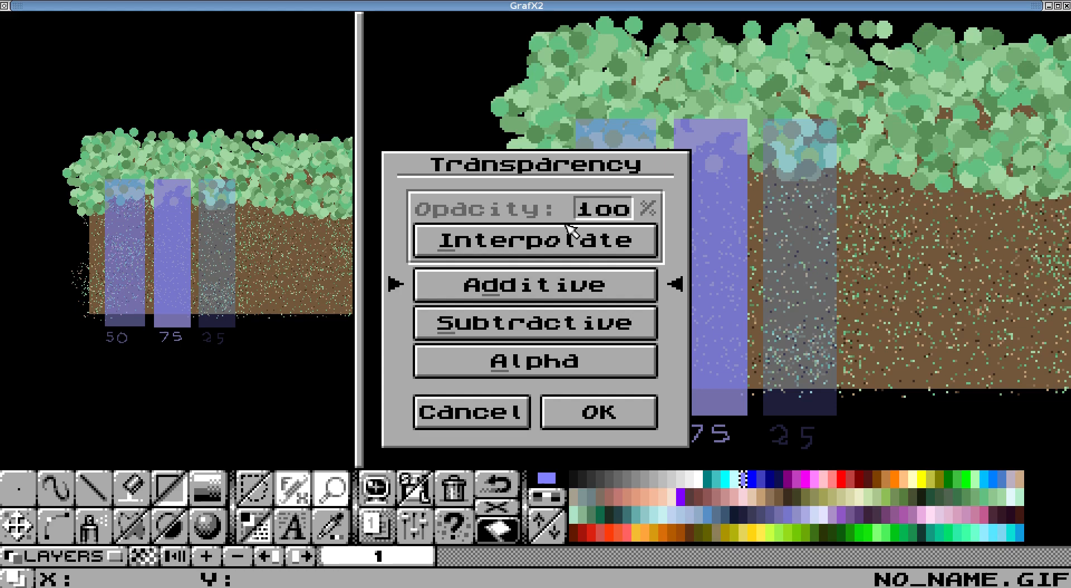
{"action": "mouse_move", "coordinate": [557, 263]}
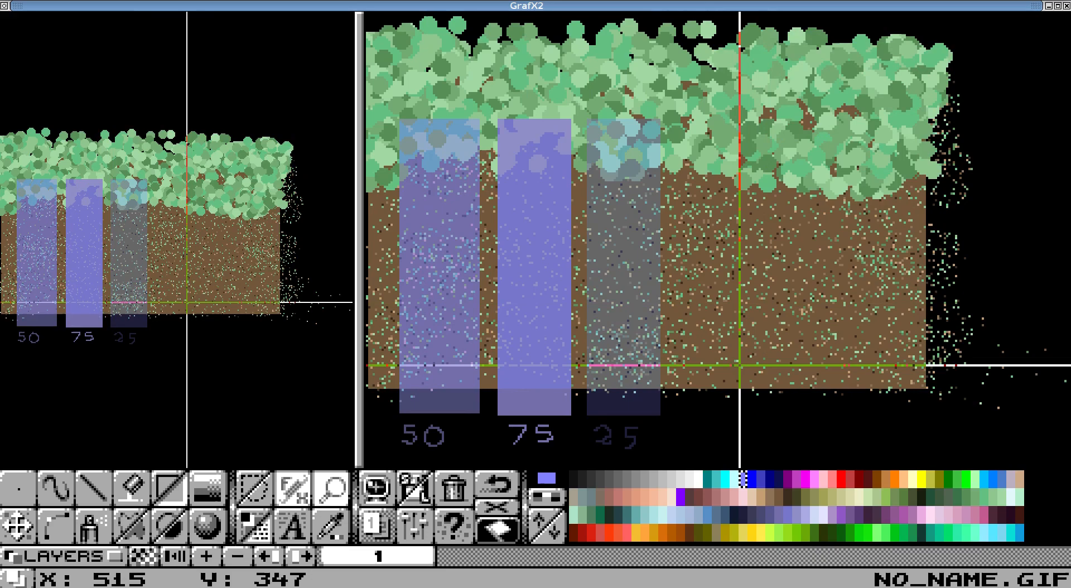
{"action": "mouse_move", "coordinate": [689, 119]}
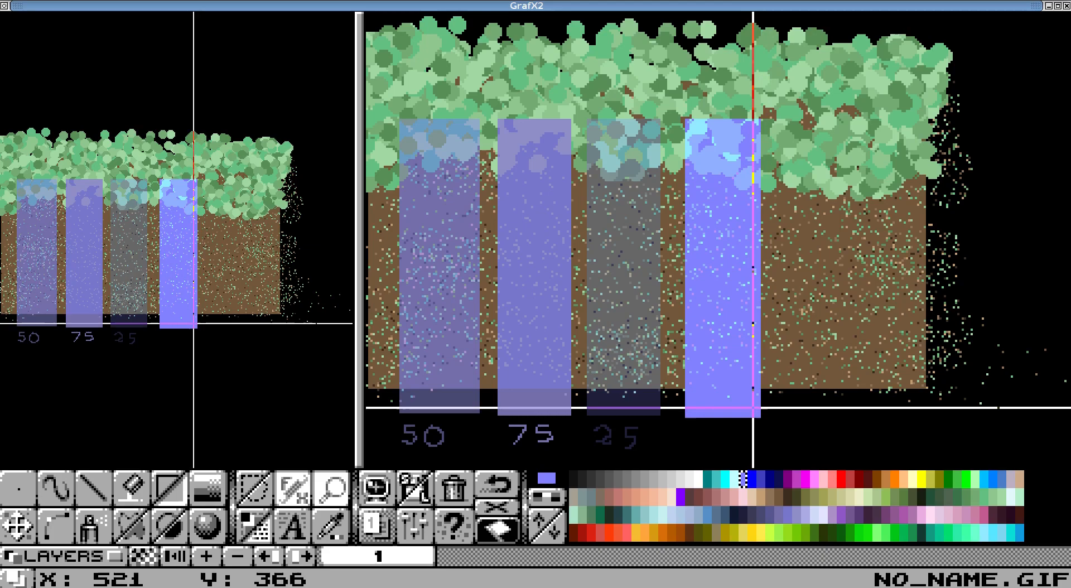
{"action": "mouse_move", "coordinate": [712, 293]}
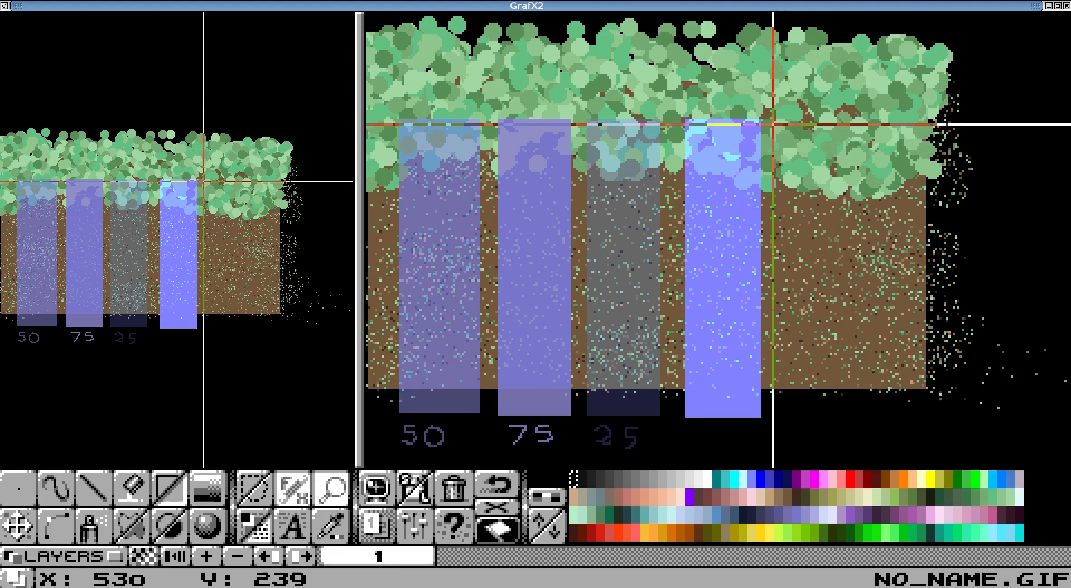
{"action": "mouse_move", "coordinate": [786, 270]}
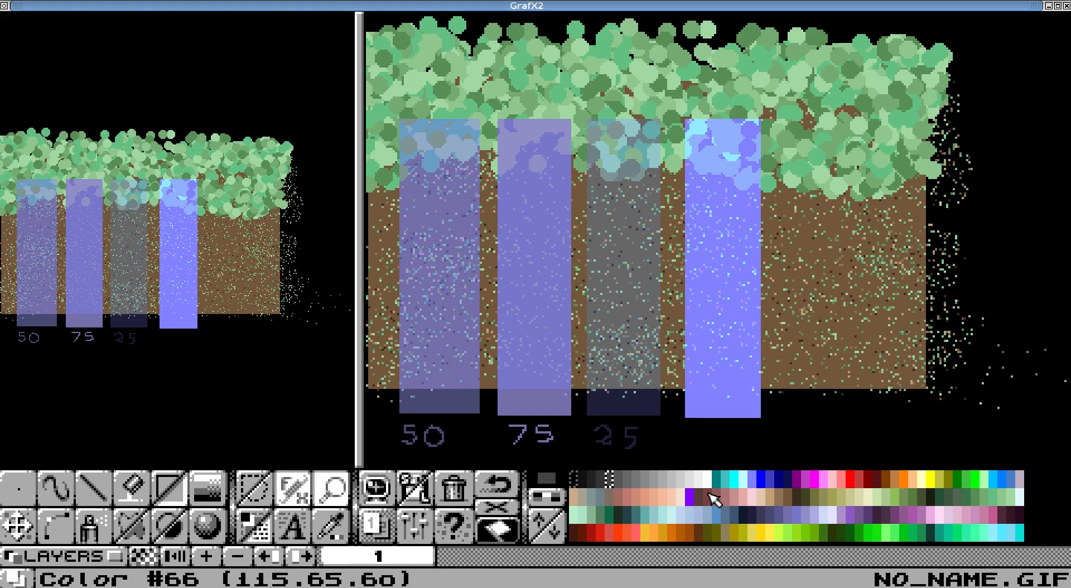
{"action": "mouse_move", "coordinate": [786, 570]}
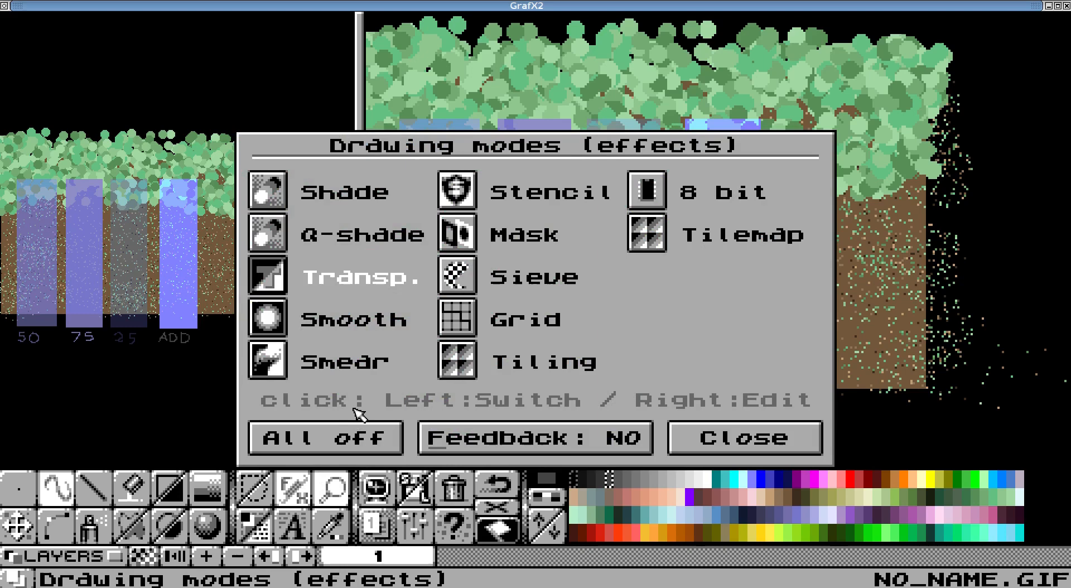
Reconfigure the Transp. effect to Subtractive transparency and close the effects window
{"action": "right_click", "coordinate": [268, 276]}
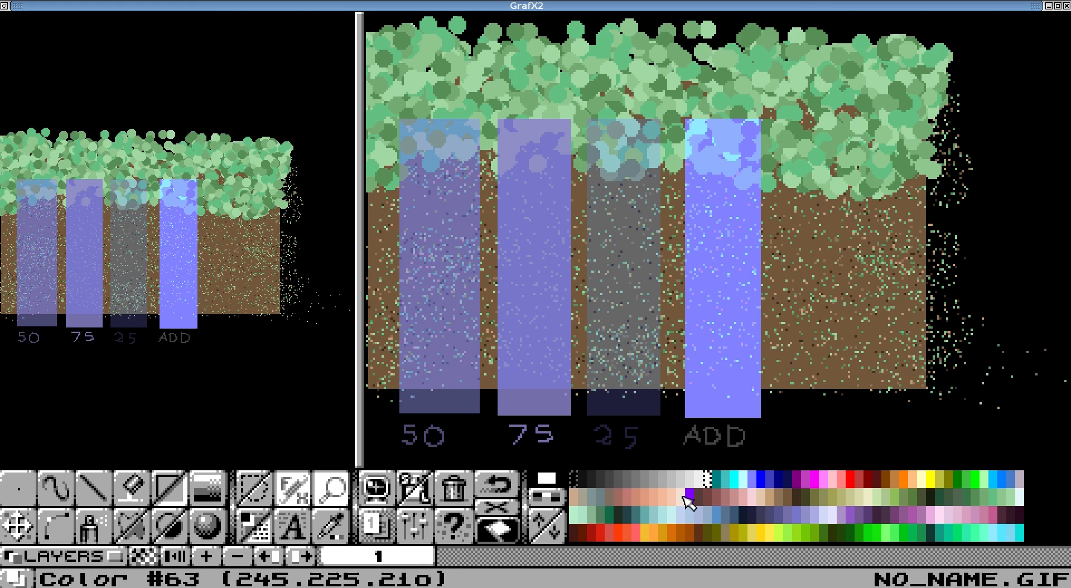
{"action": "mouse_move", "coordinate": [730, 497]}
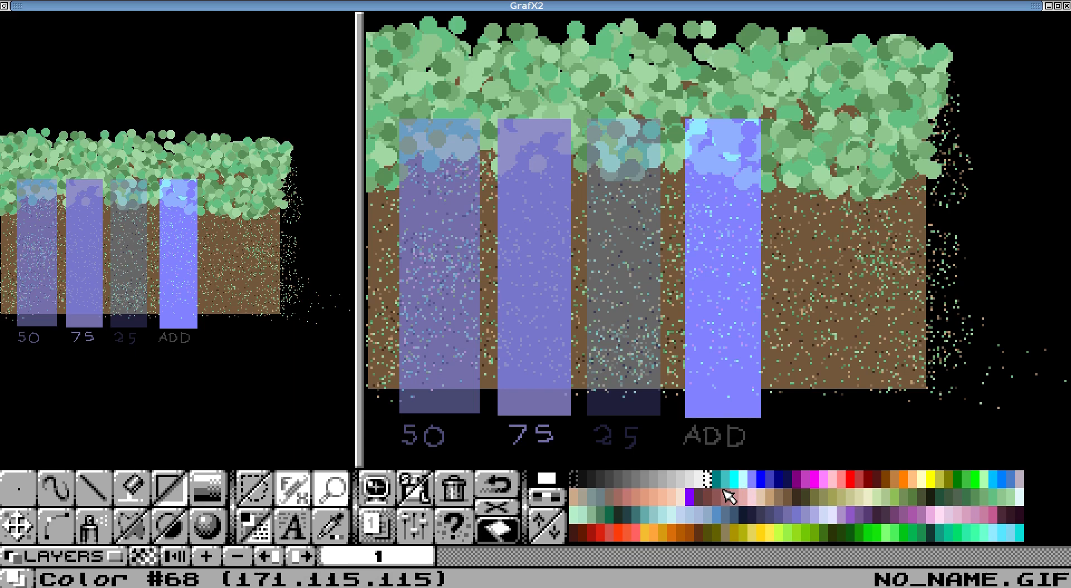
Pick a palette colour for the fifth, subtractive translucent rectangle right of the ADD bar
{"action": "left_click", "coordinate": [765, 486]}
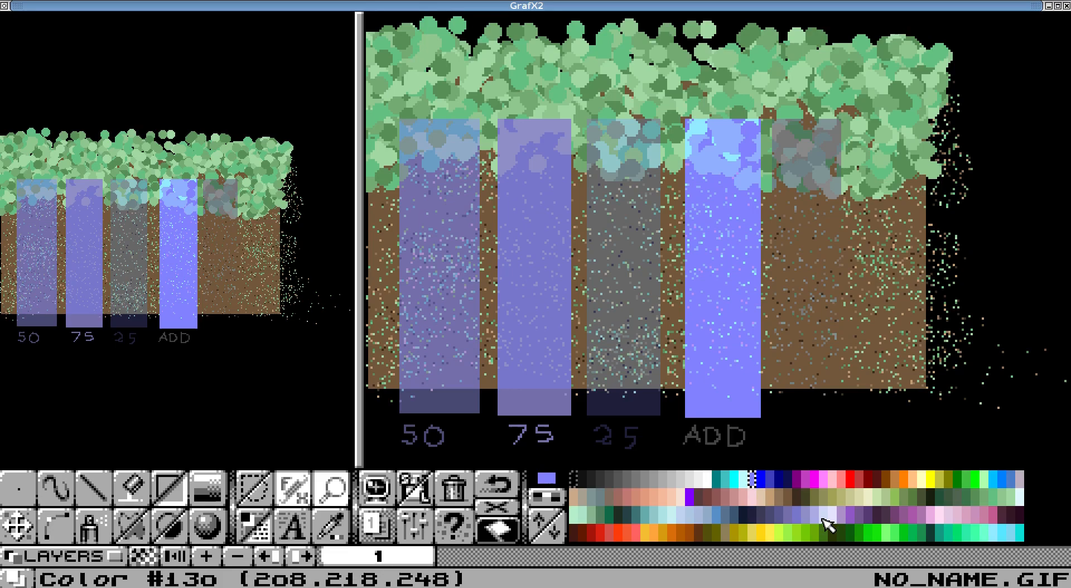
{"action": "mouse_move", "coordinate": [770, 226]}
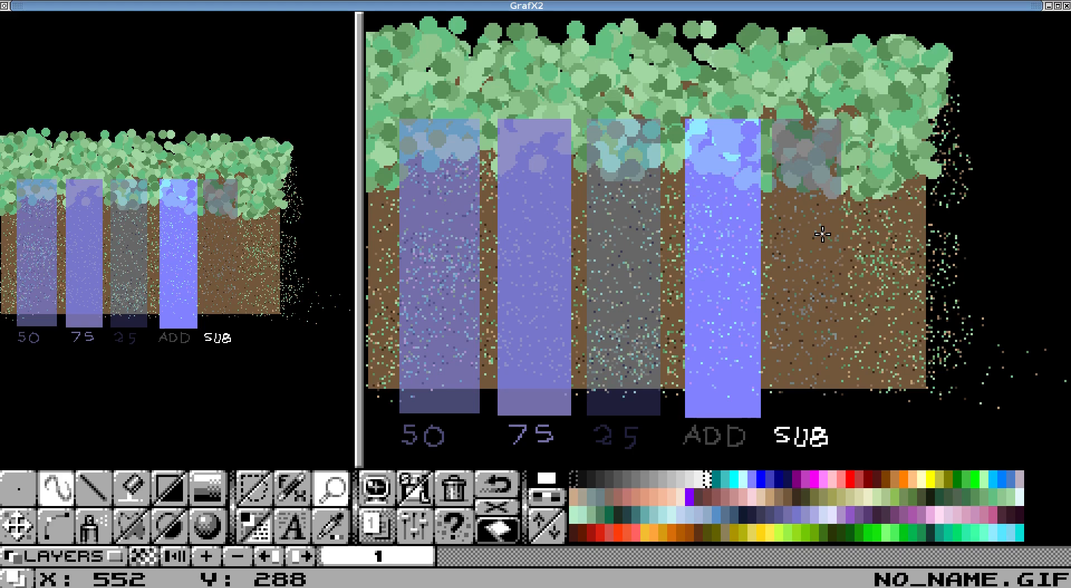
{"action": "mouse_move", "coordinate": [810, 163]}
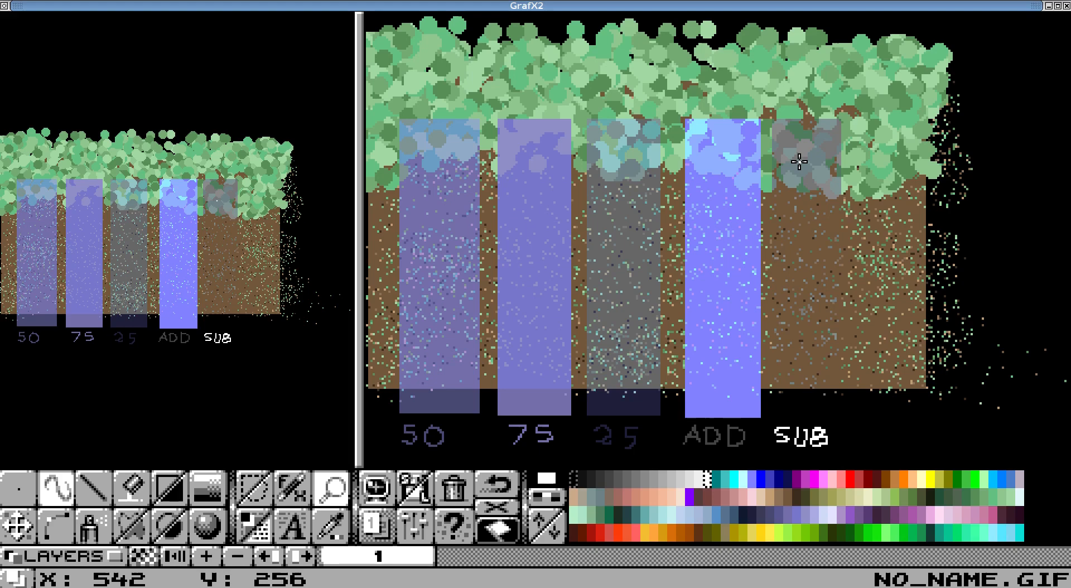
{"action": "mouse_move", "coordinate": [792, 264]}
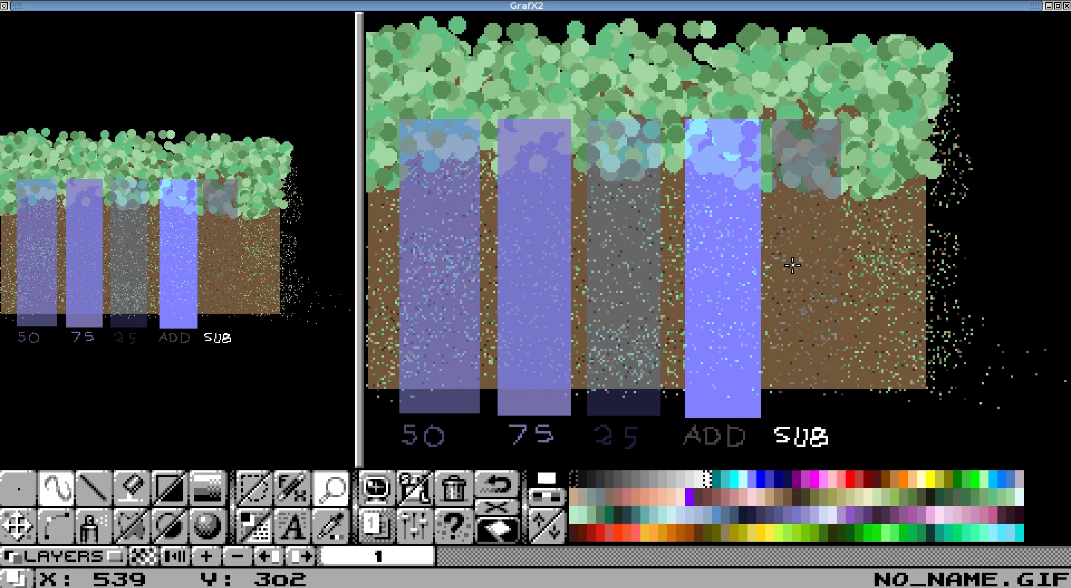
{"action": "mouse_move", "coordinate": [811, 327]}
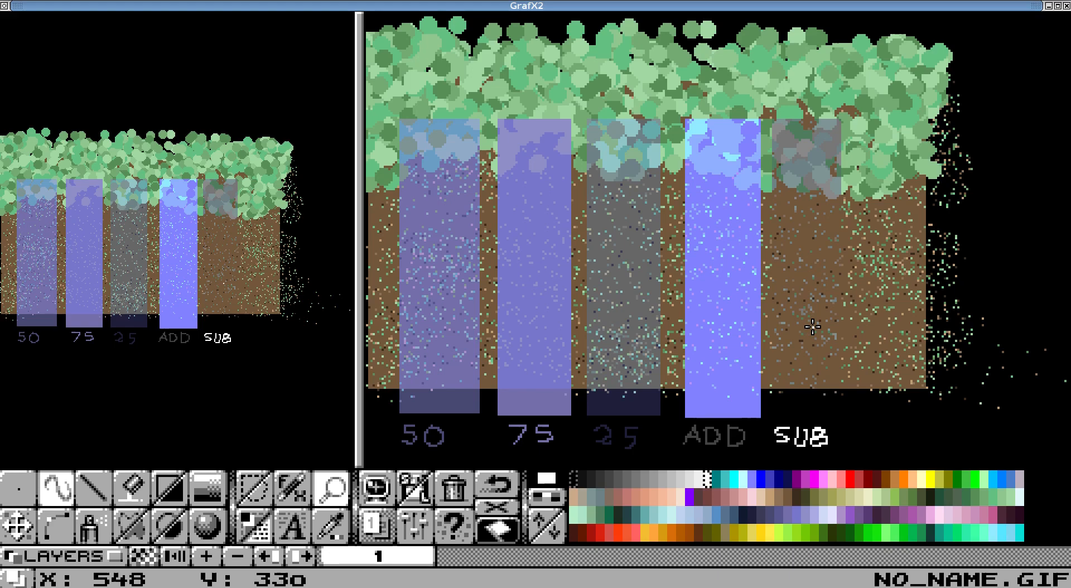
{"action": "mouse_move", "coordinate": [823, 115]}
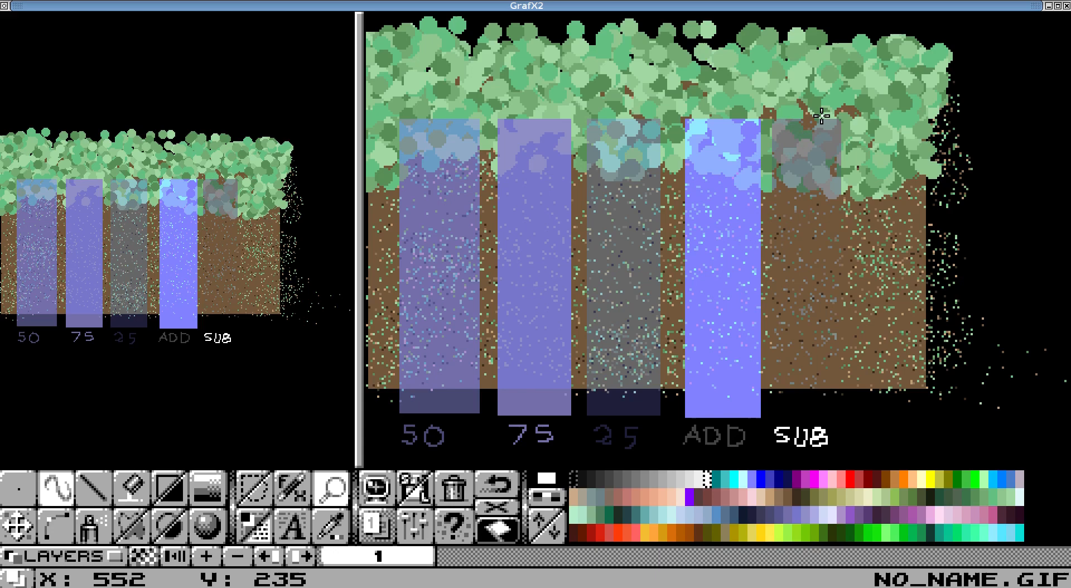
{"action": "mouse_move", "coordinate": [647, 323]}
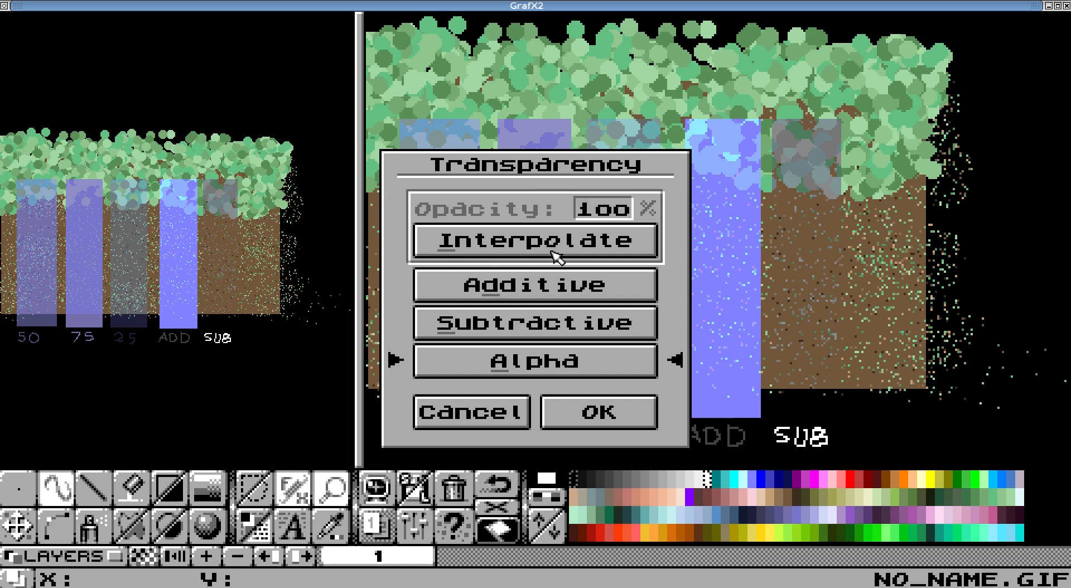
Switch the transparency effect back to interpolated blending after labelling SUB
{"action": "left_click", "coordinate": [597, 411]}
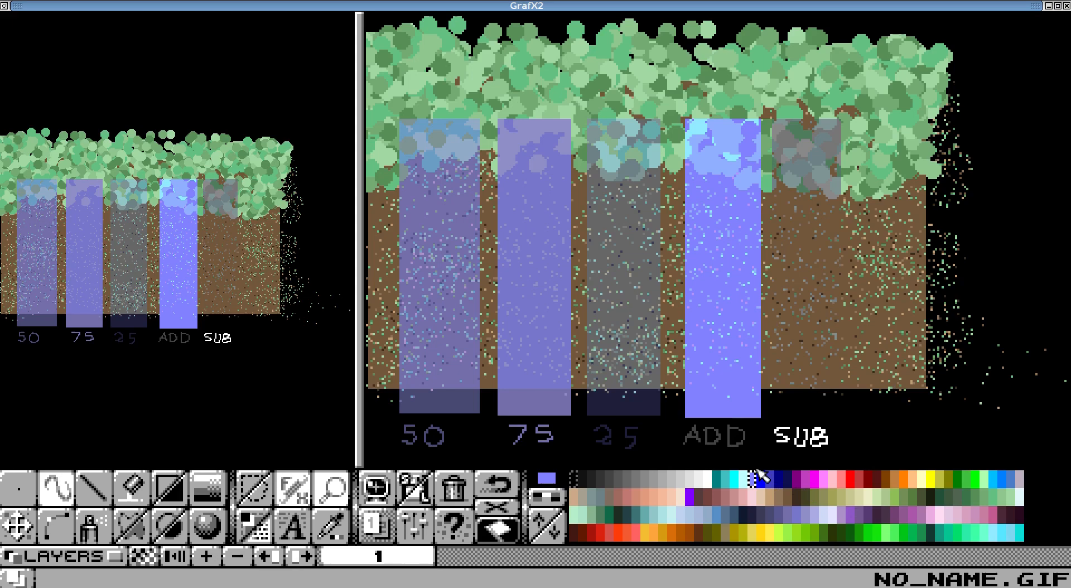
{"action": "mouse_move", "coordinate": [810, 358]}
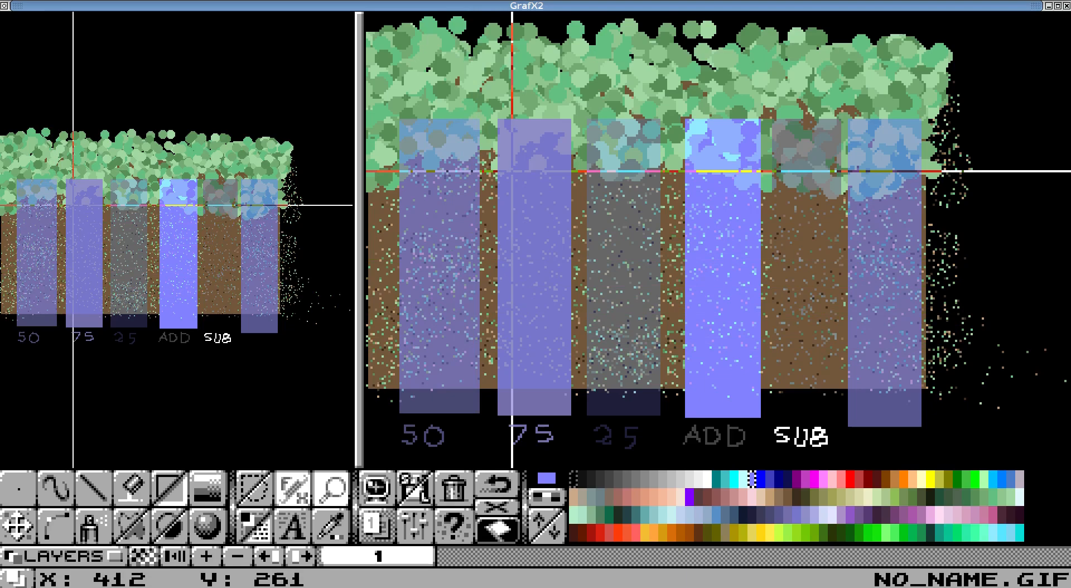
{"action": "mouse_move", "coordinate": [497, 121]}
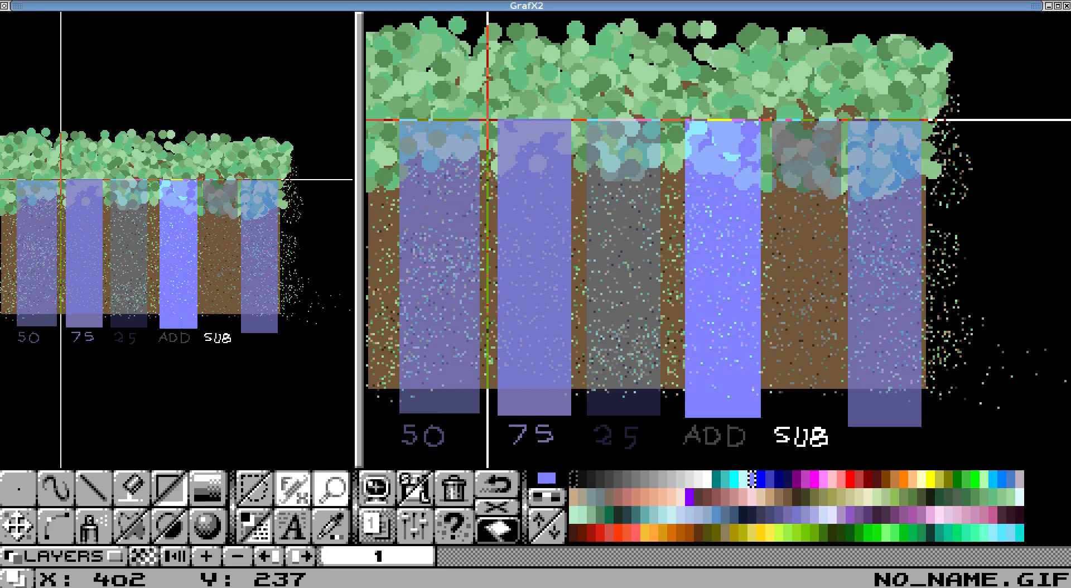
{"action": "mouse_move", "coordinate": [656, 473]}
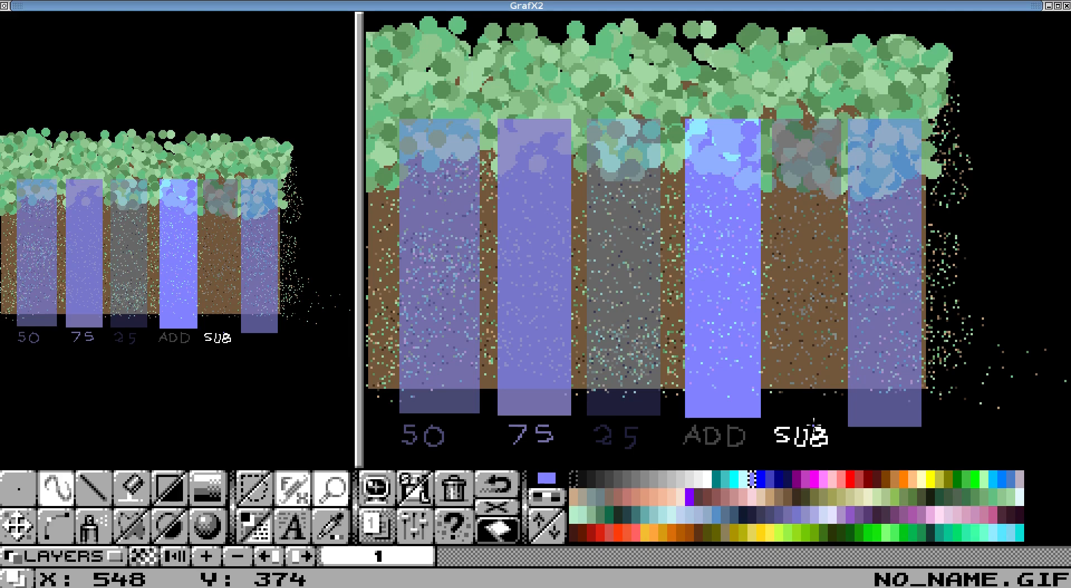
{"action": "mouse_move", "coordinate": [853, 432]}
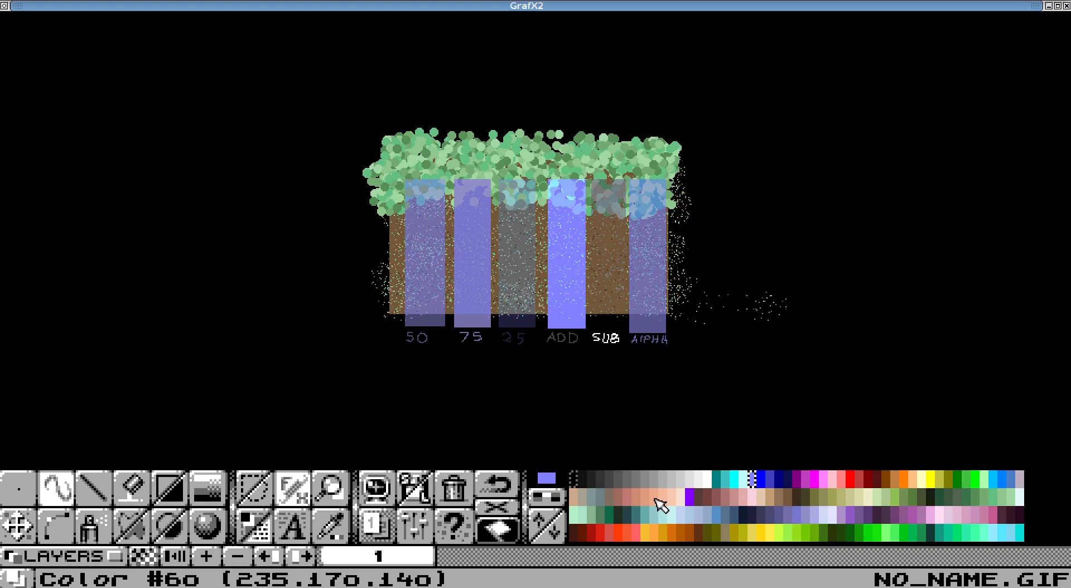
{"action": "mouse_move", "coordinate": [781, 518]}
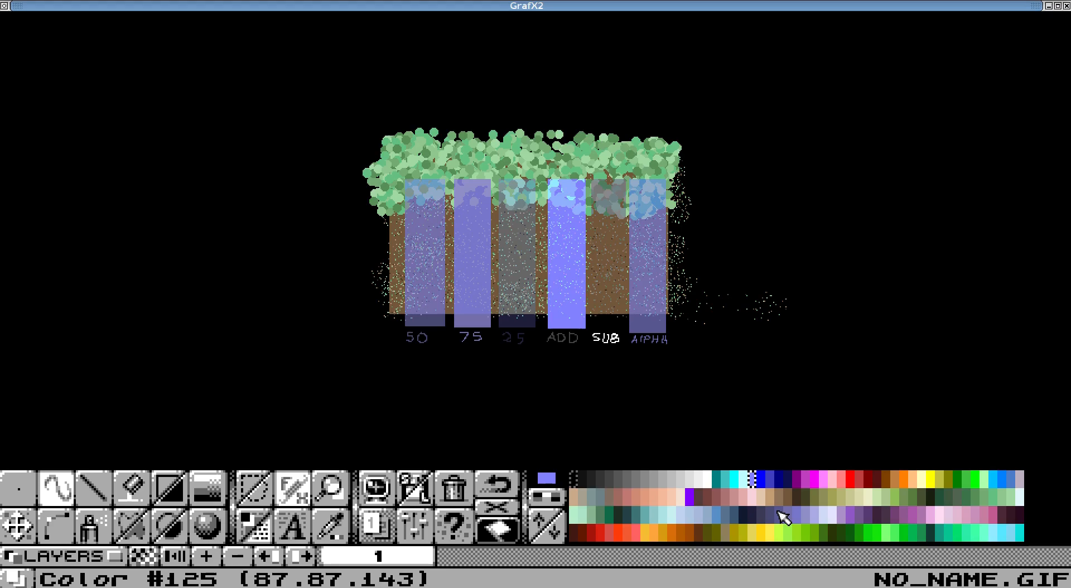
{"action": "mouse_move", "coordinate": [644, 370]}
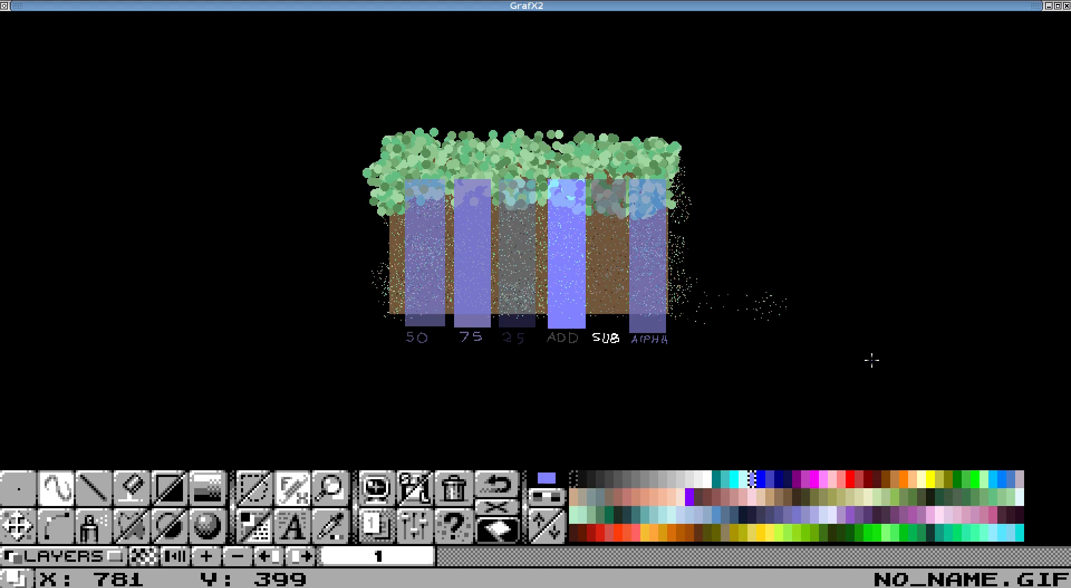
{"action": "mouse_move", "coordinate": [939, 489]}
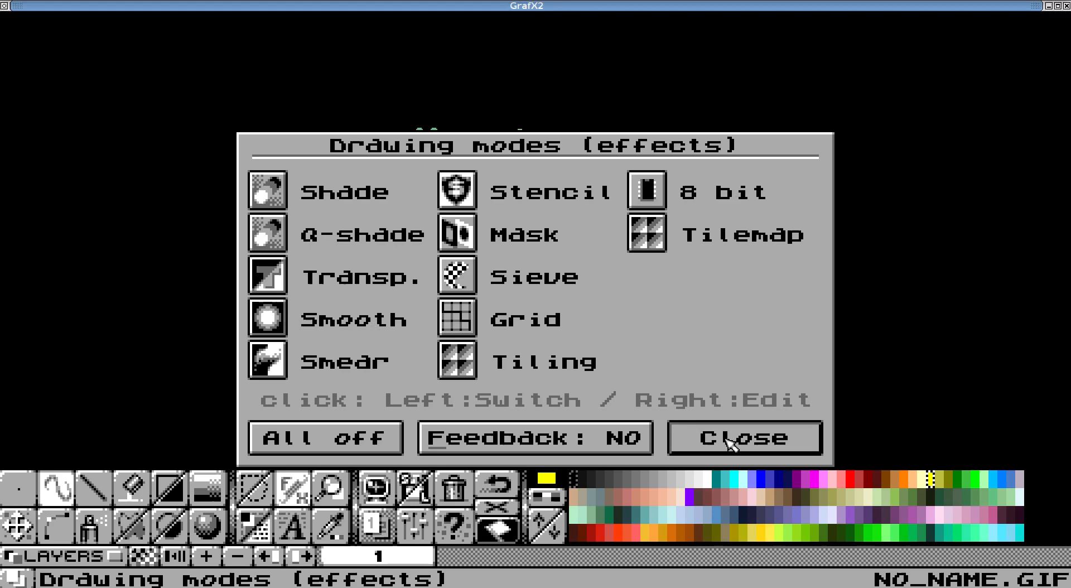
Close the Drawing modes window with all effects switched off after labelling ALPHA
{"action": "left_click", "coordinate": [743, 438]}
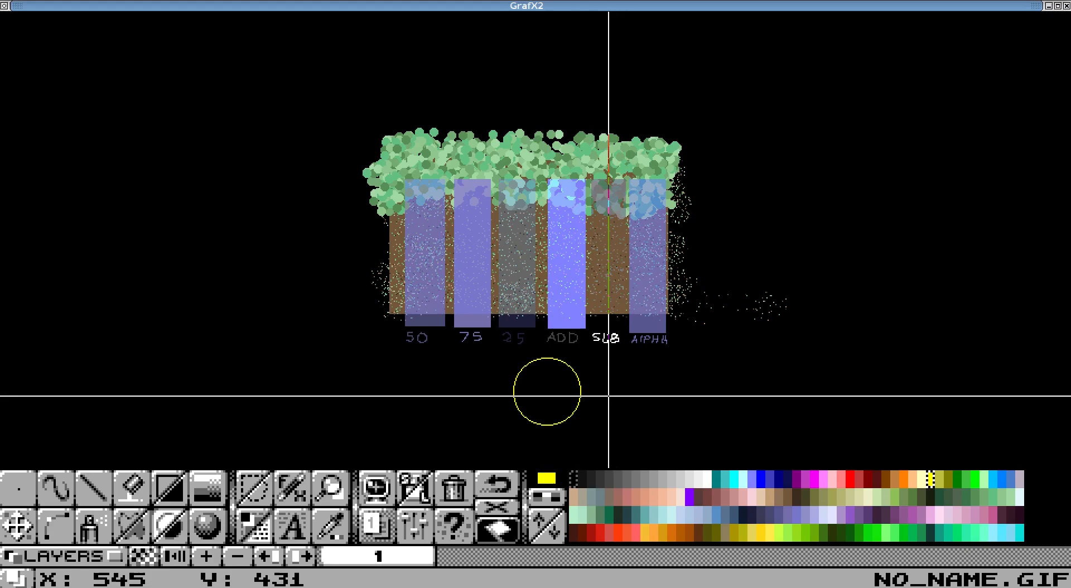
Place a filled yellow circle below the labels, to be overlapped by a red one
{"action": "left_click", "coordinate": [850, 471]}
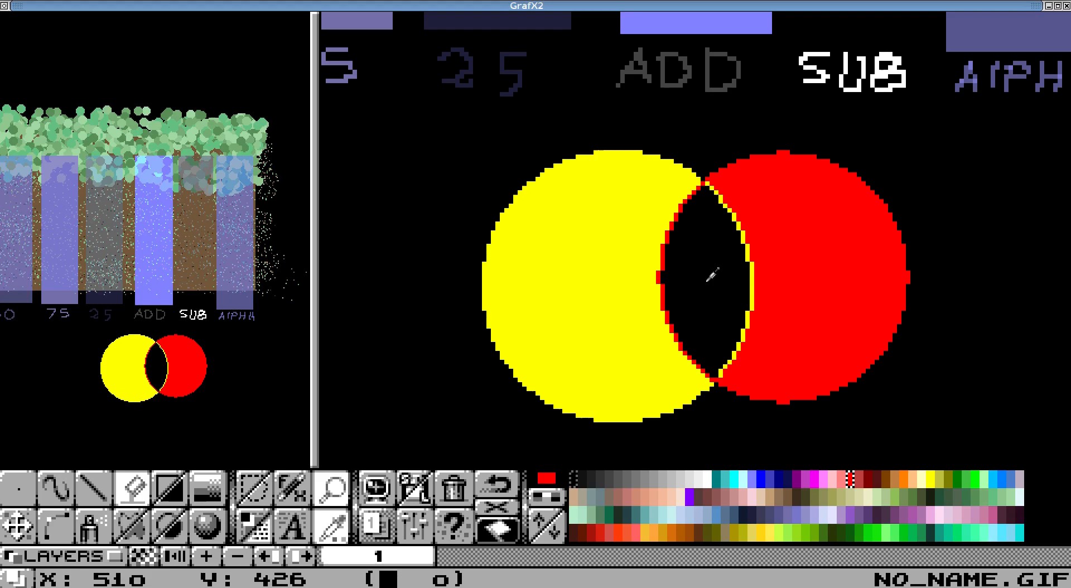
{"action": "mouse_move", "coordinate": [898, 486]}
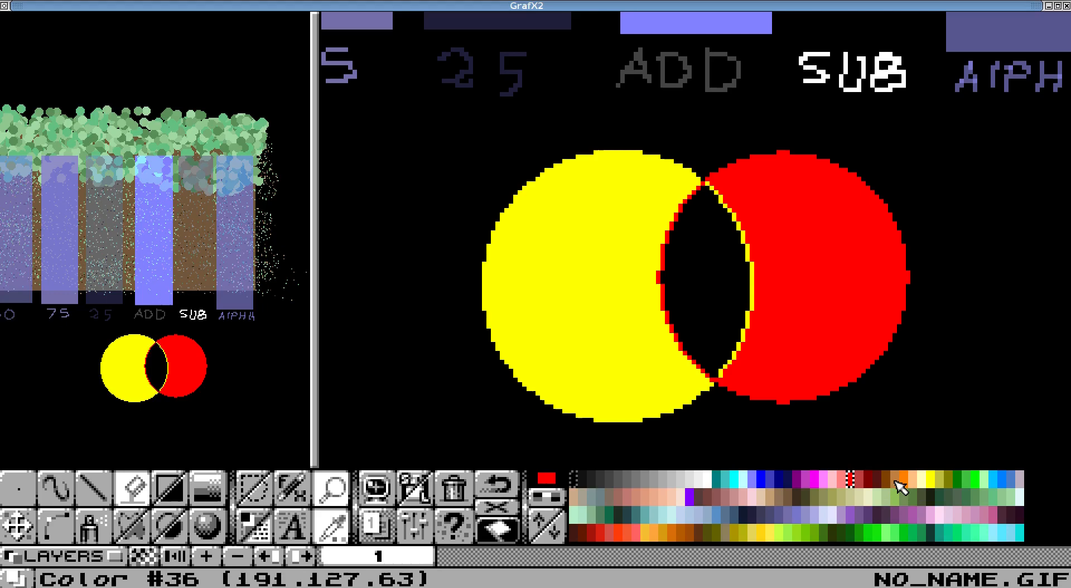
{"action": "mouse_move", "coordinate": [793, 494]}
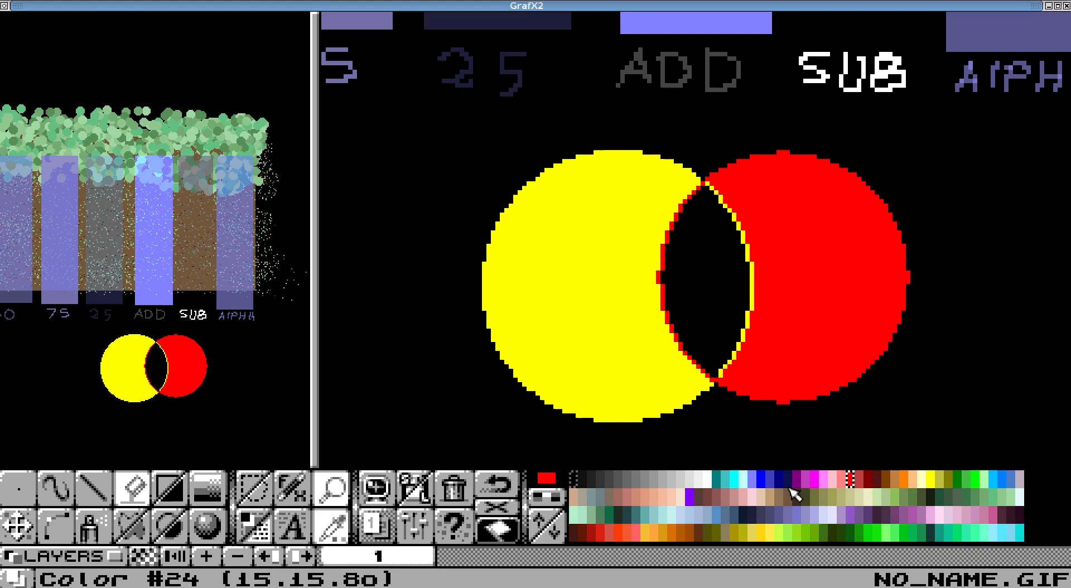
{"action": "mouse_move", "coordinate": [1000, 535]}
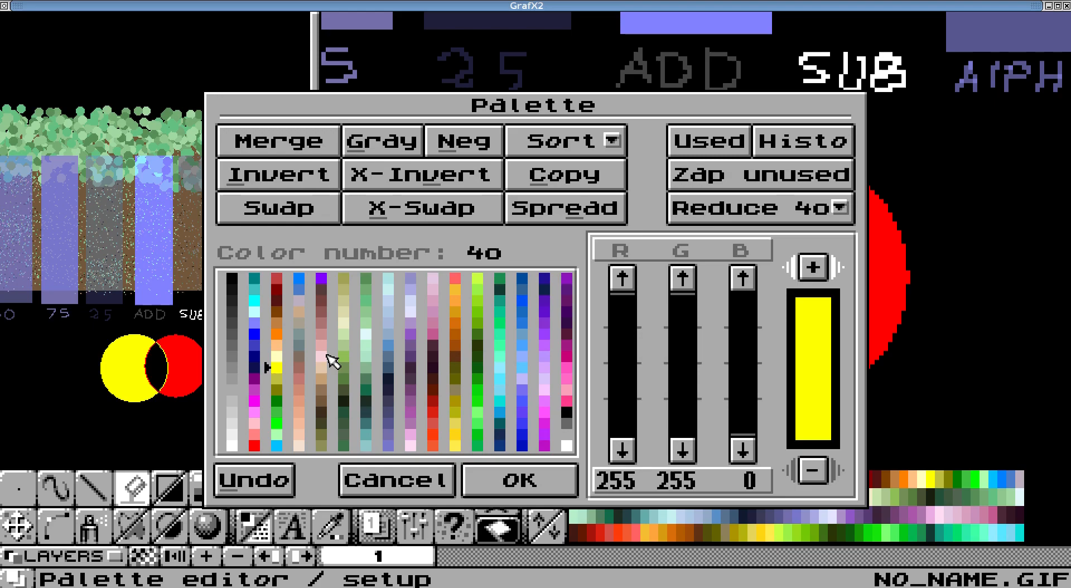
Spread palette slots 249–251 from yellow to red and apply, giving an orange for the overlap
{"action": "left_click", "coordinate": [560, 379]}
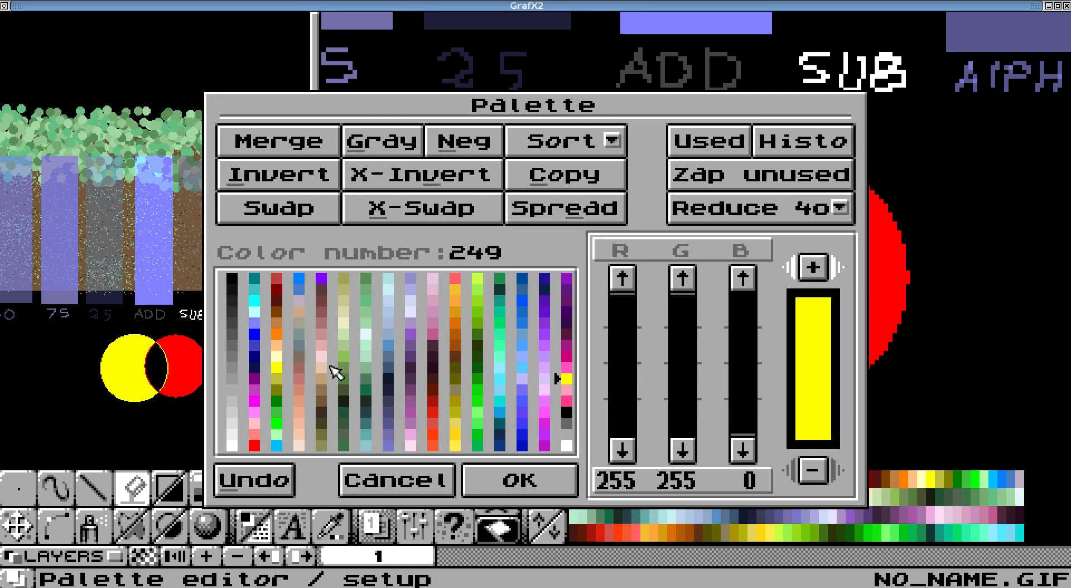
{"action": "left_click", "coordinate": [258, 447]}
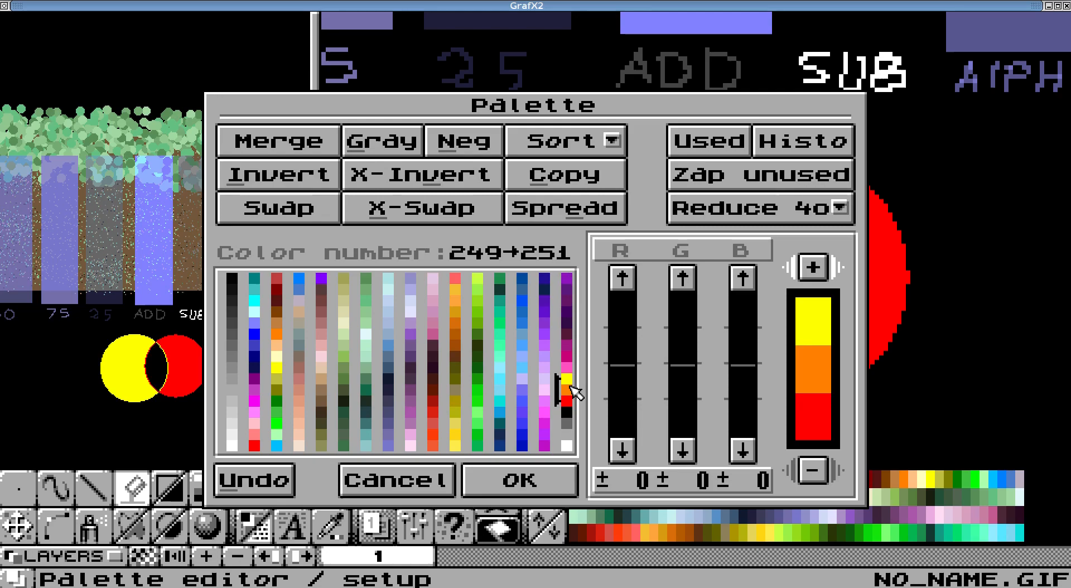
{"action": "left_click", "coordinate": [518, 479]}
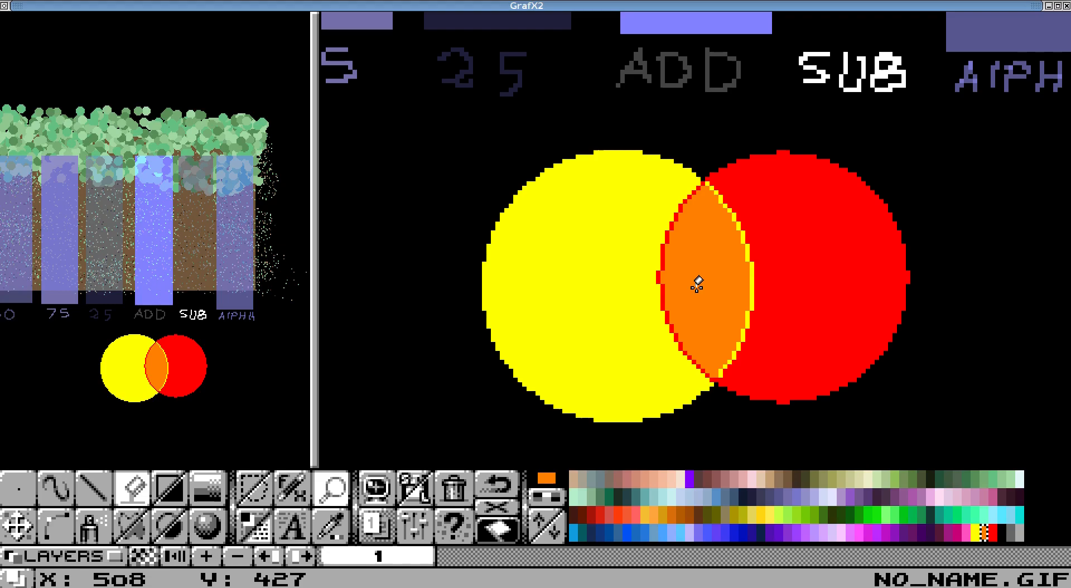
{"action": "mouse_move", "coordinate": [673, 287]}
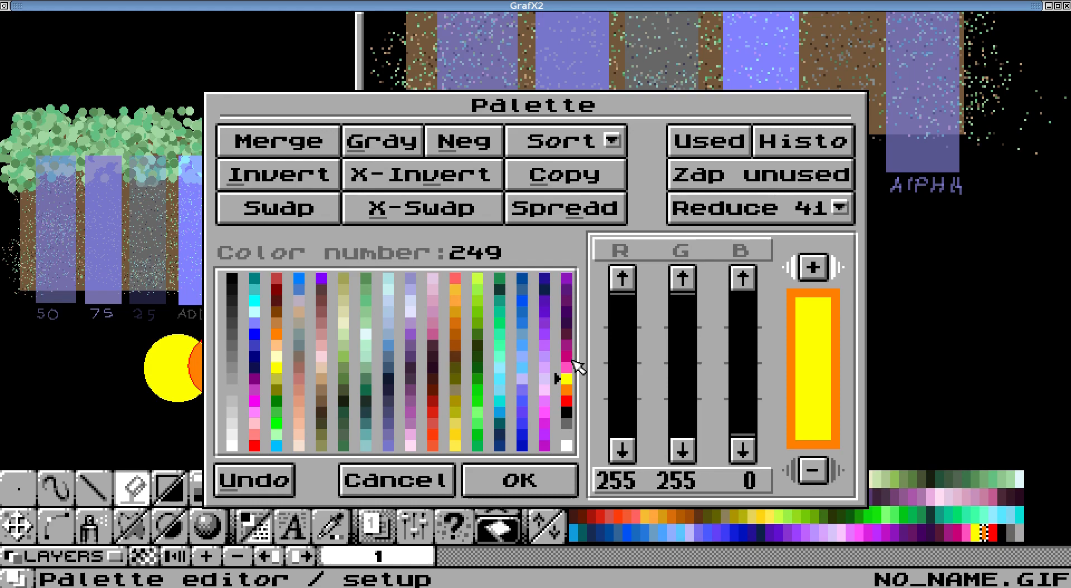
Spread palette slots 247–251 into a five-step yellow-to-red ramp and apply it
{"action": "left_click", "coordinate": [563, 358]}
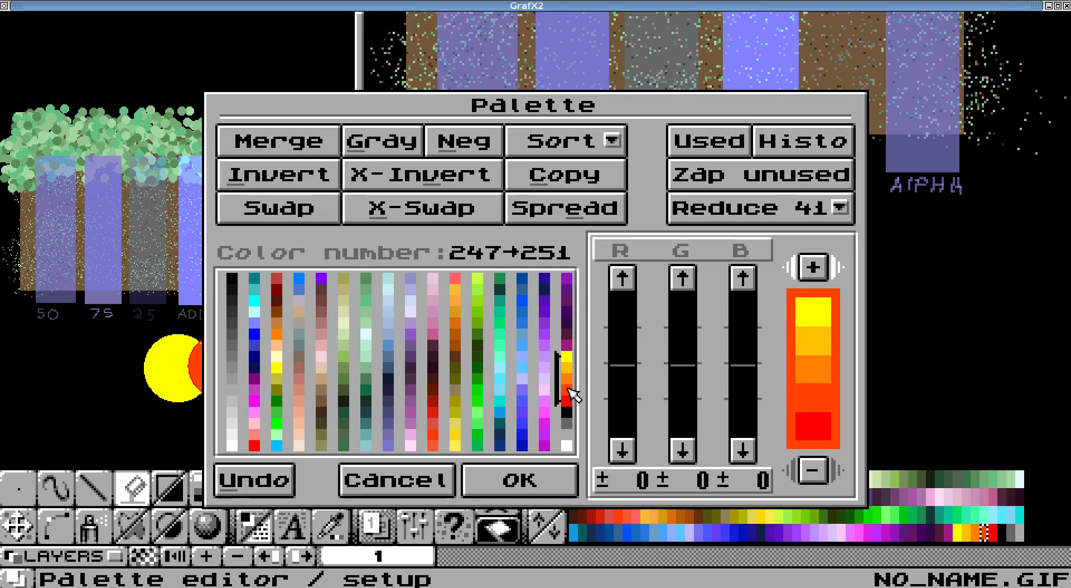
{"action": "mouse_move", "coordinate": [572, 360]}
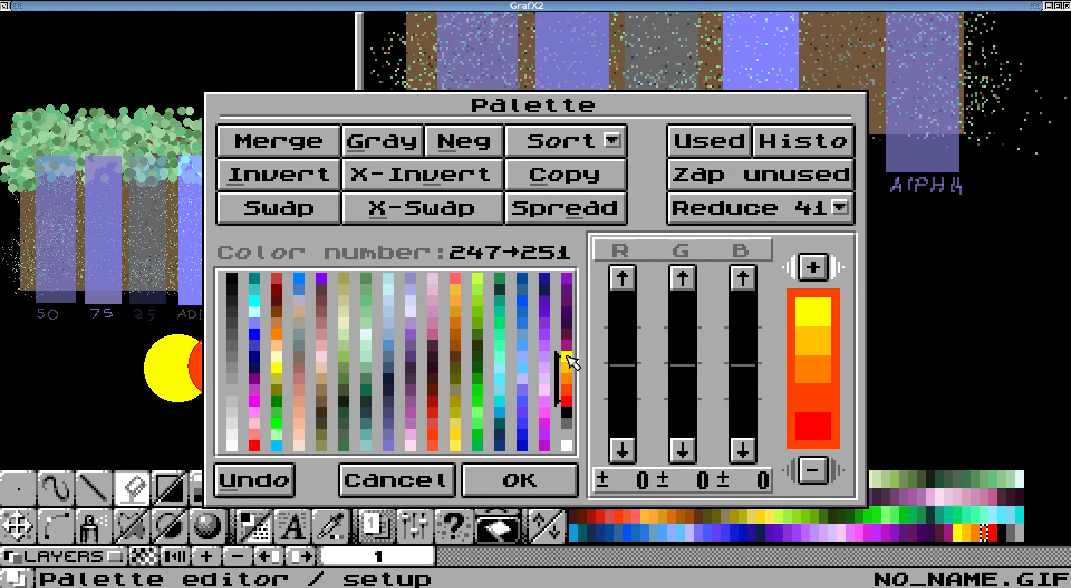
{"action": "mouse_move", "coordinate": [569, 429]}
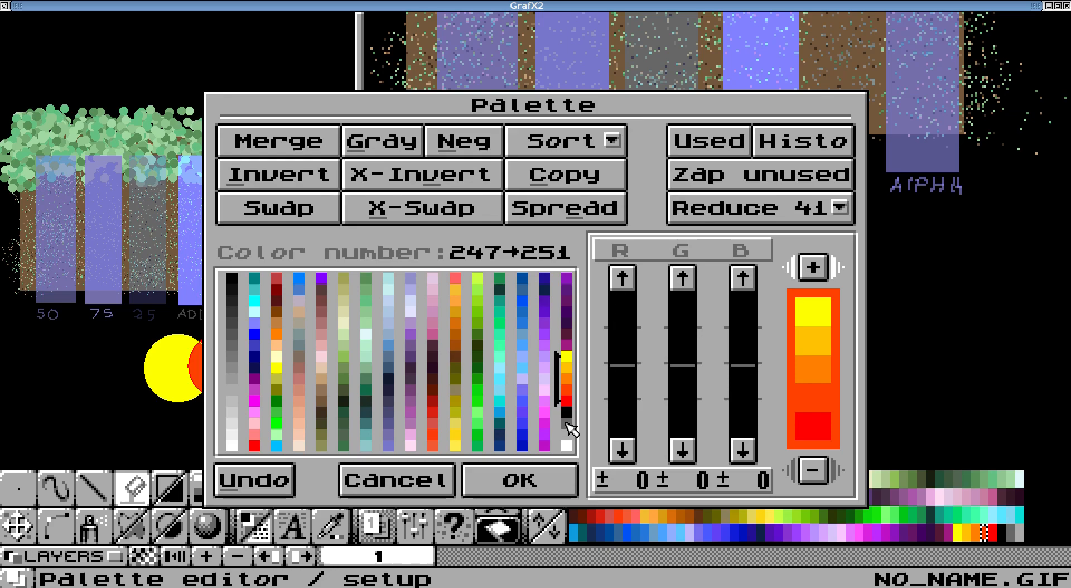
{"action": "left_click", "coordinate": [519, 480]}
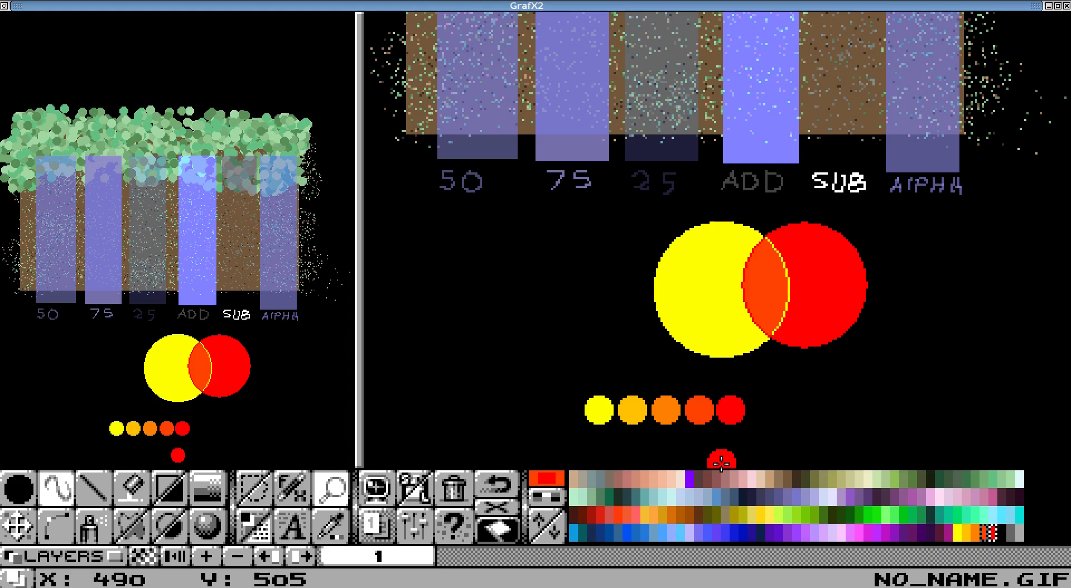
{"action": "mouse_move", "coordinate": [553, 397]}
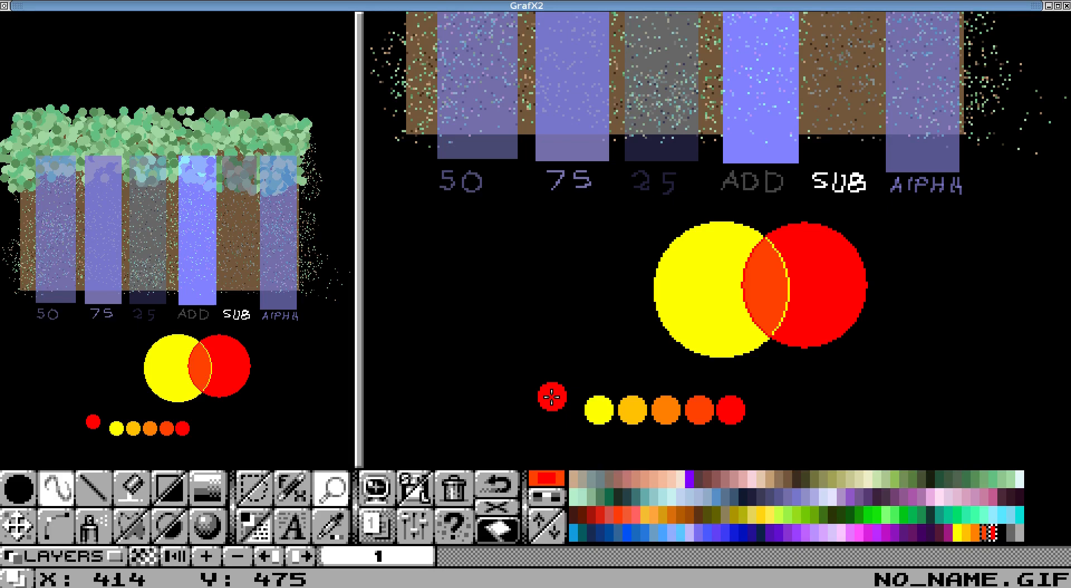